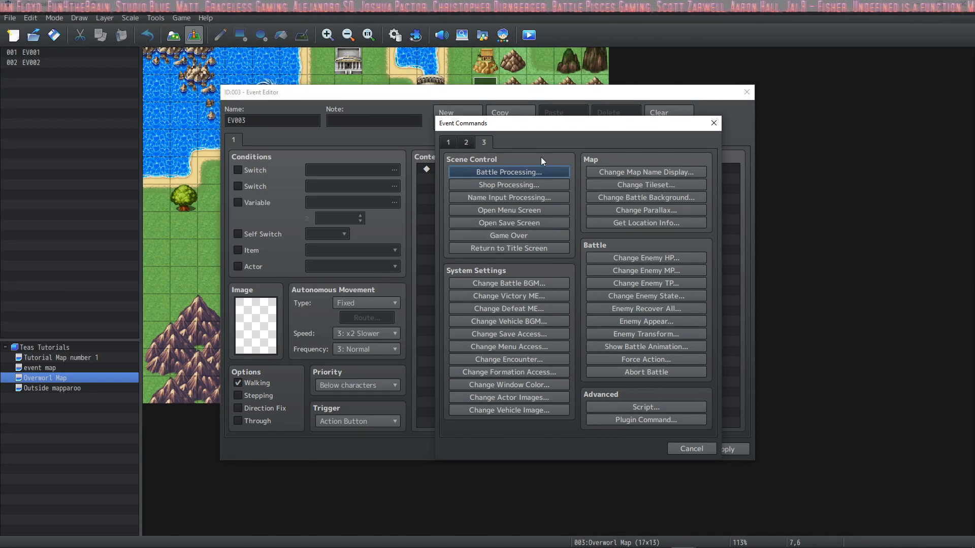
pyautogui.moveTo(509, 185)
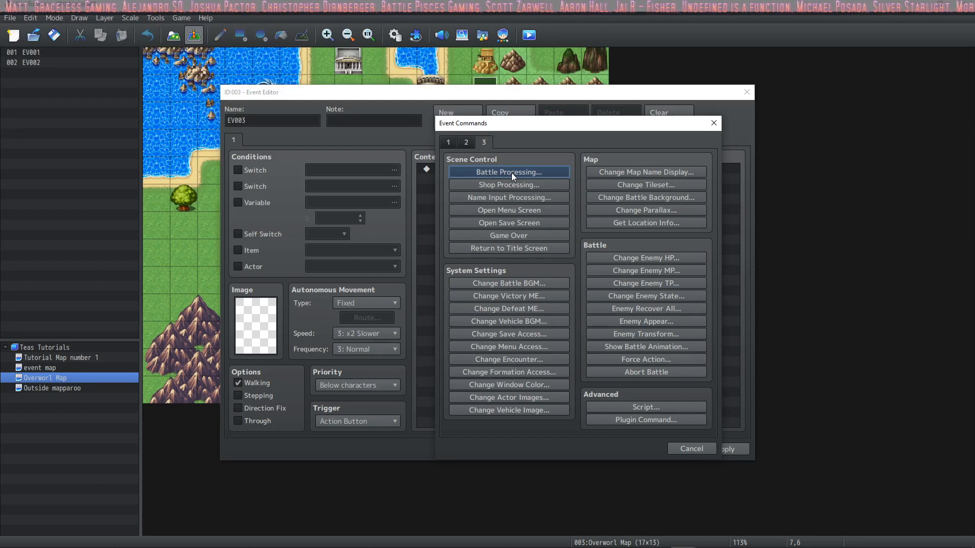
# - Browse Battle Processing troop options: variable, specific troop list, same as random encounter
pyautogui.click(508, 172)
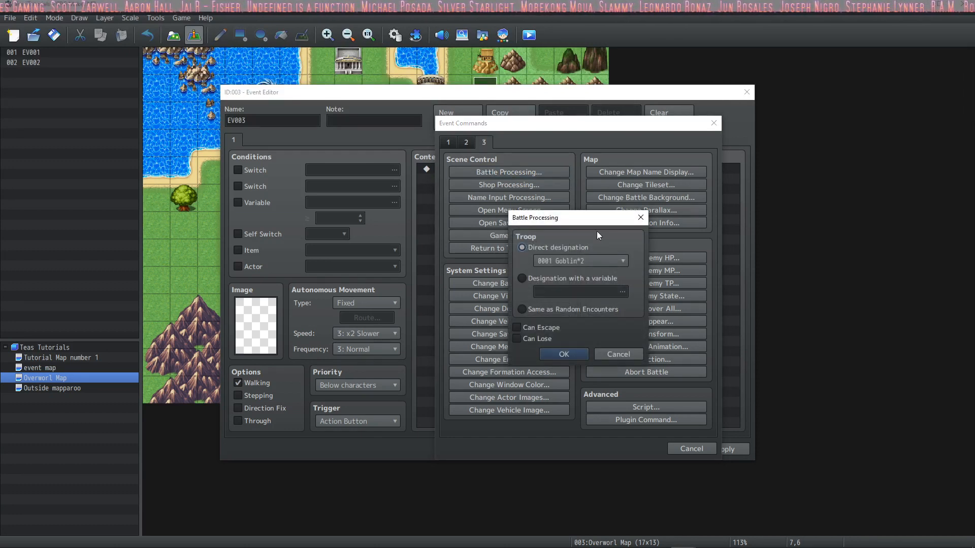
pyautogui.moveTo(532, 278)
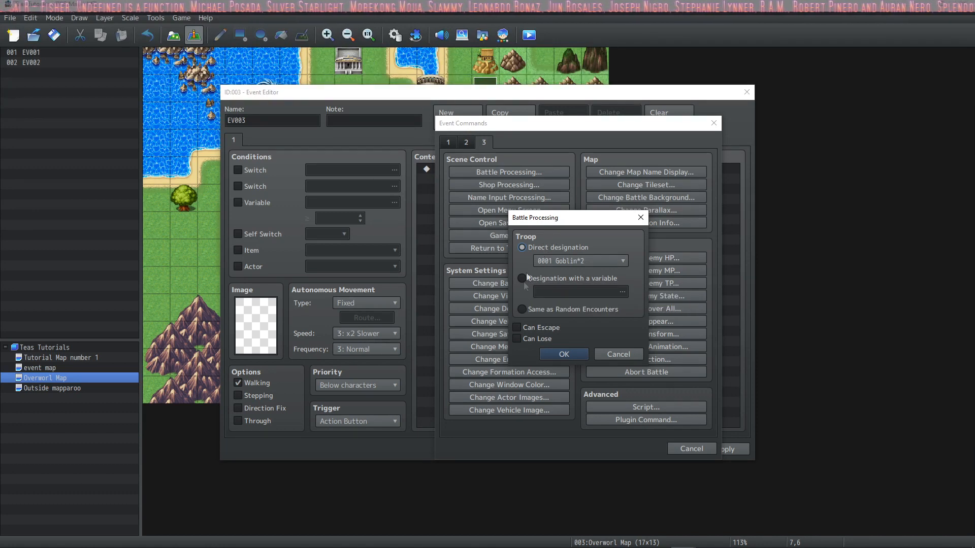
pyautogui.moveTo(529, 261)
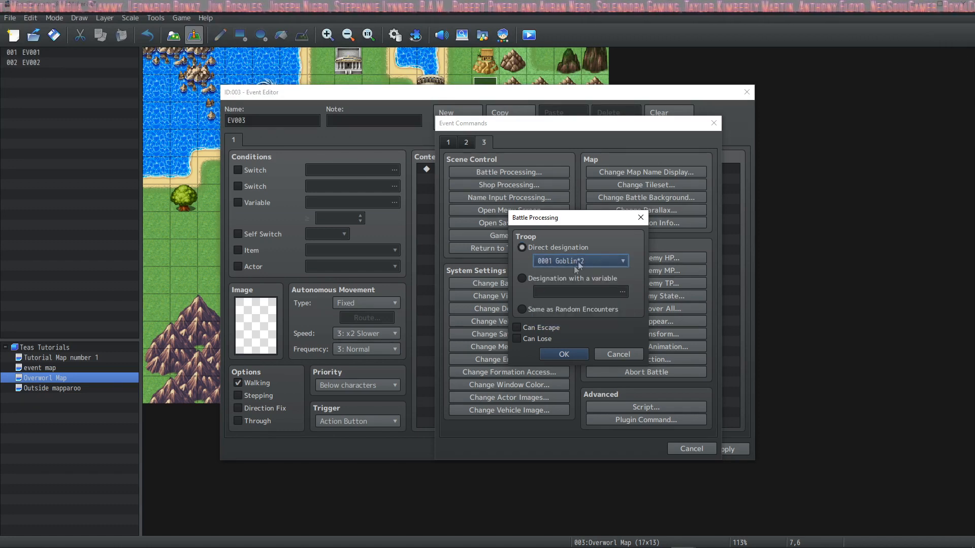
pyautogui.click(522, 277)
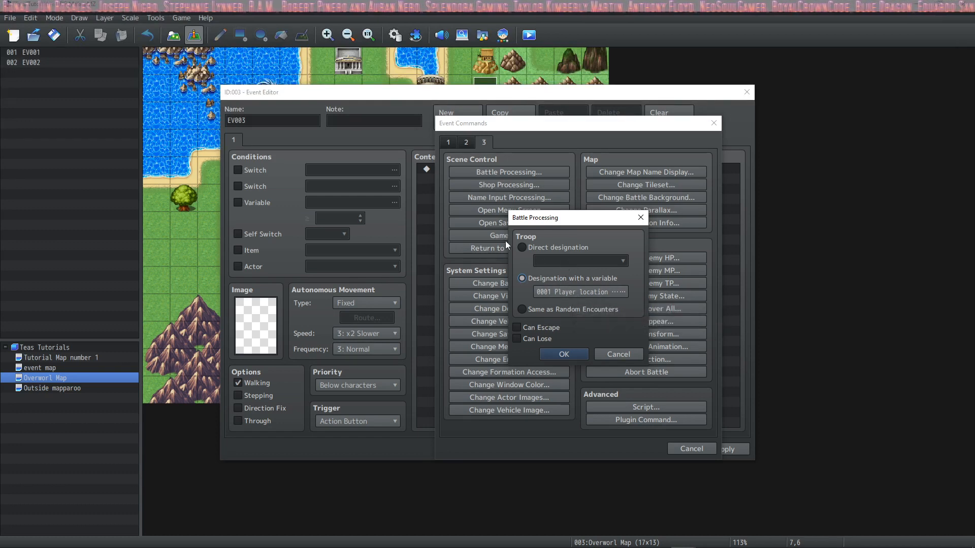
pyautogui.click(521, 247)
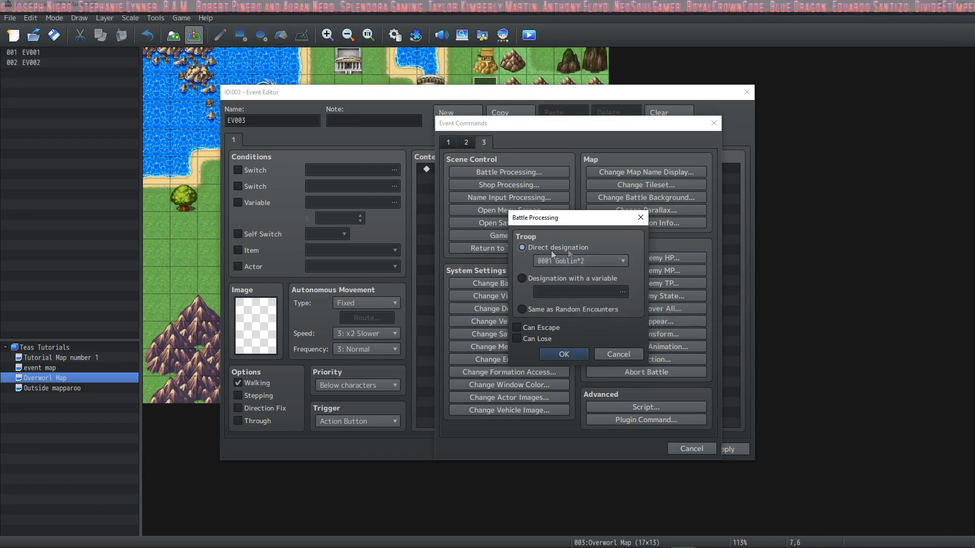
pyautogui.click(580, 261)
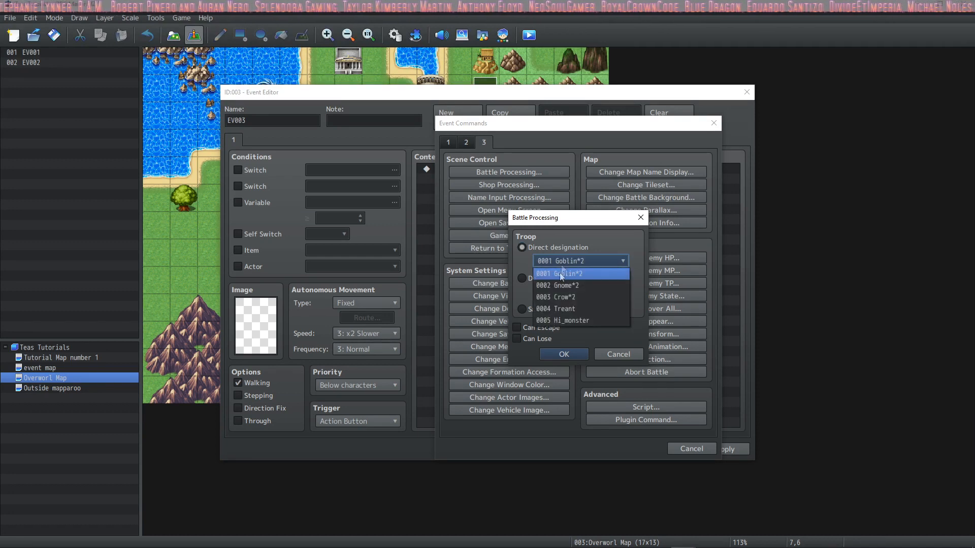
pyautogui.moveTo(562, 321)
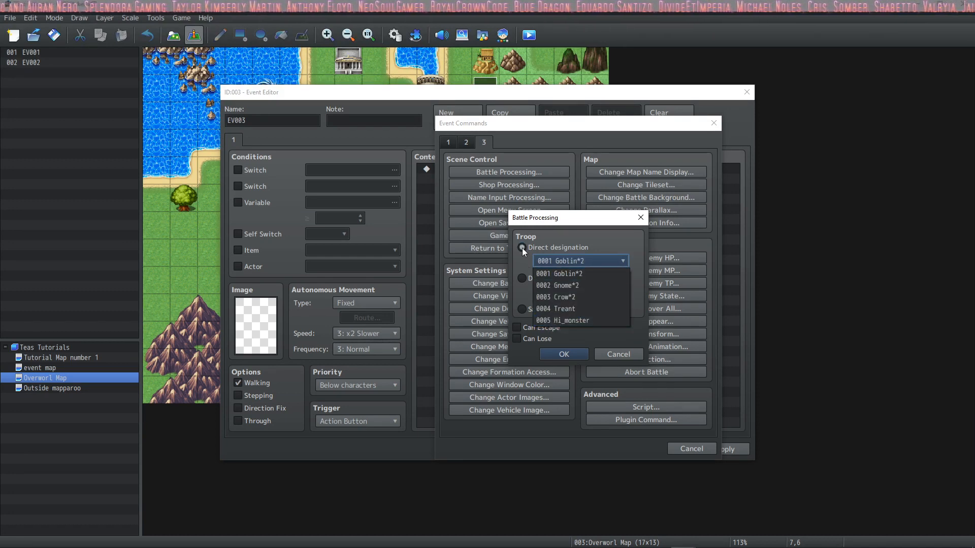
pyautogui.click(557, 274)
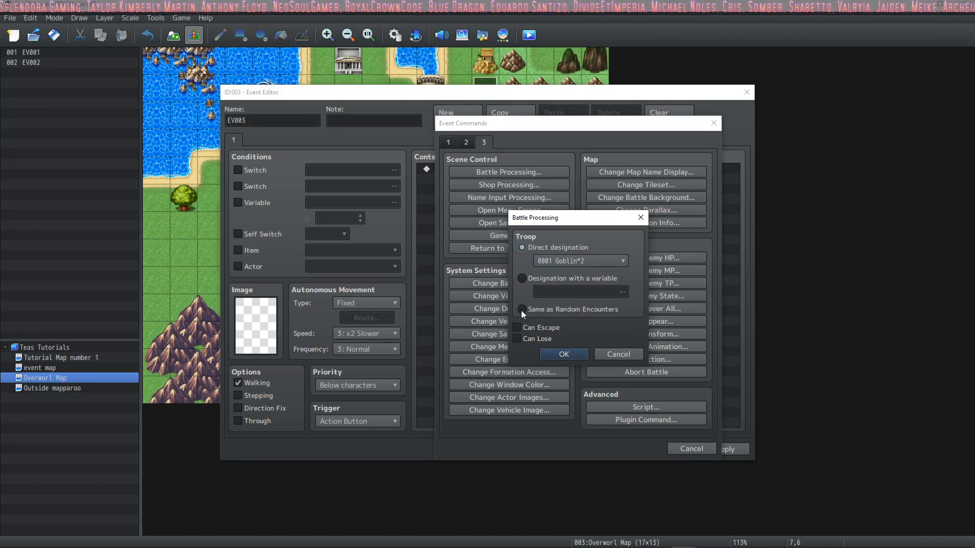
pyautogui.click(523, 309)
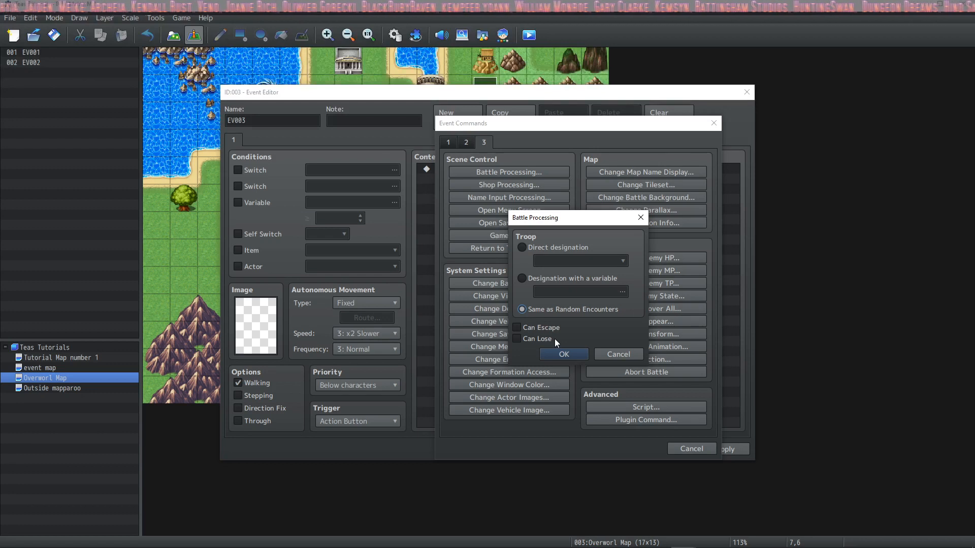
pyautogui.moveTo(555, 338)
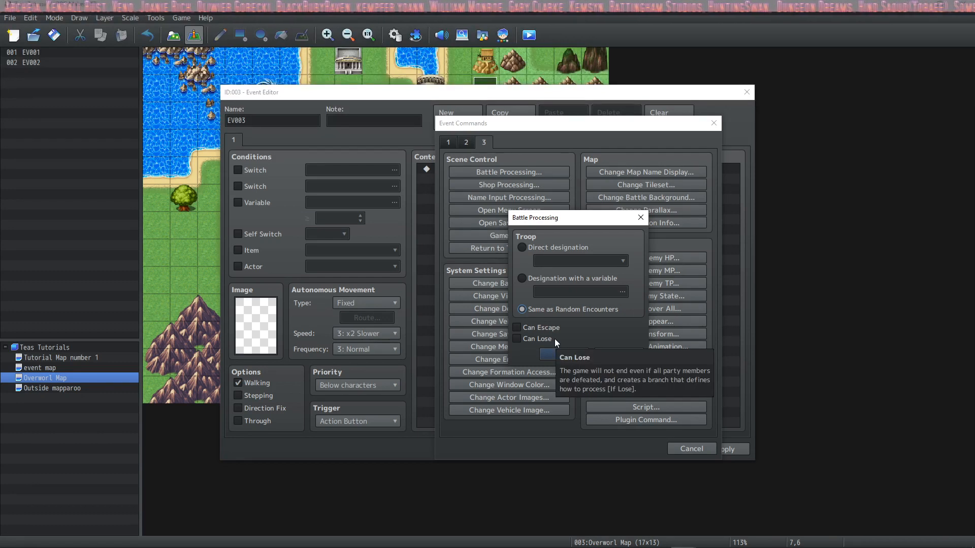
pyautogui.moveTo(542, 359)
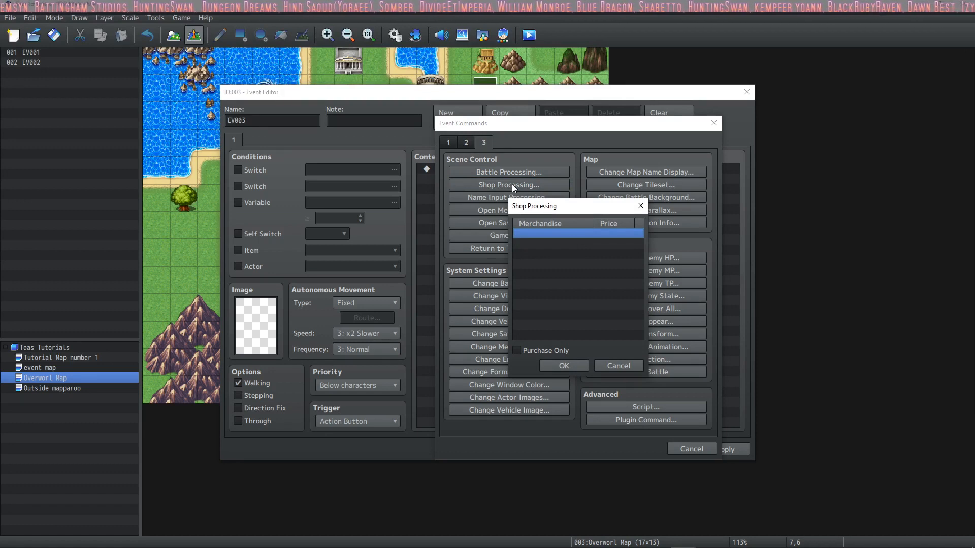
pyautogui.moveTo(545, 250)
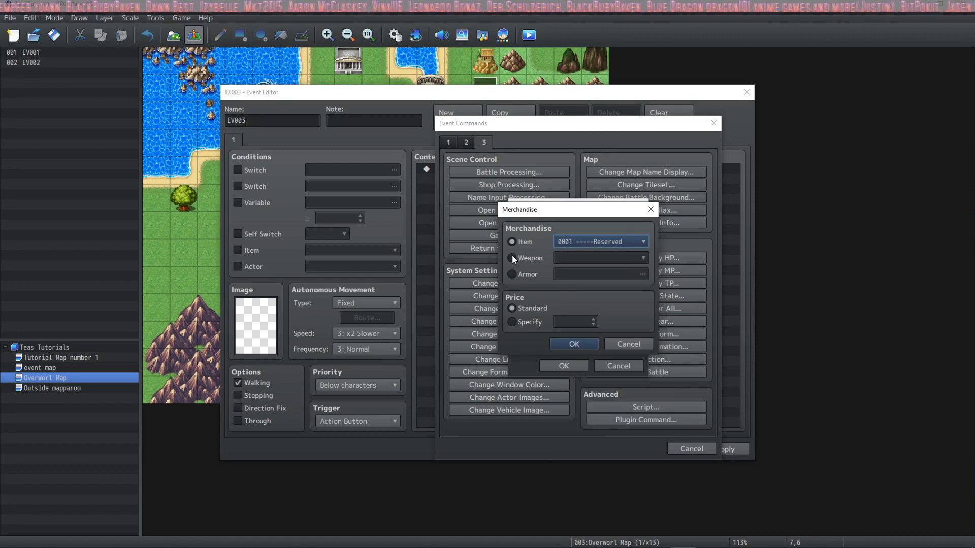
# - Try Shop Processing armor, custom price and purchase-only; set Reid's name input to 20
pyautogui.click(511, 274)
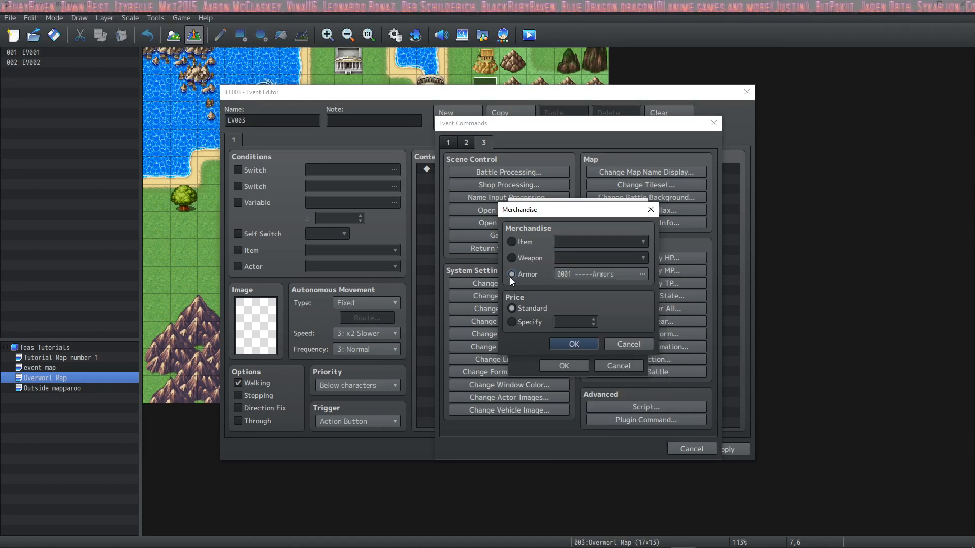
pyautogui.moveTo(512, 309)
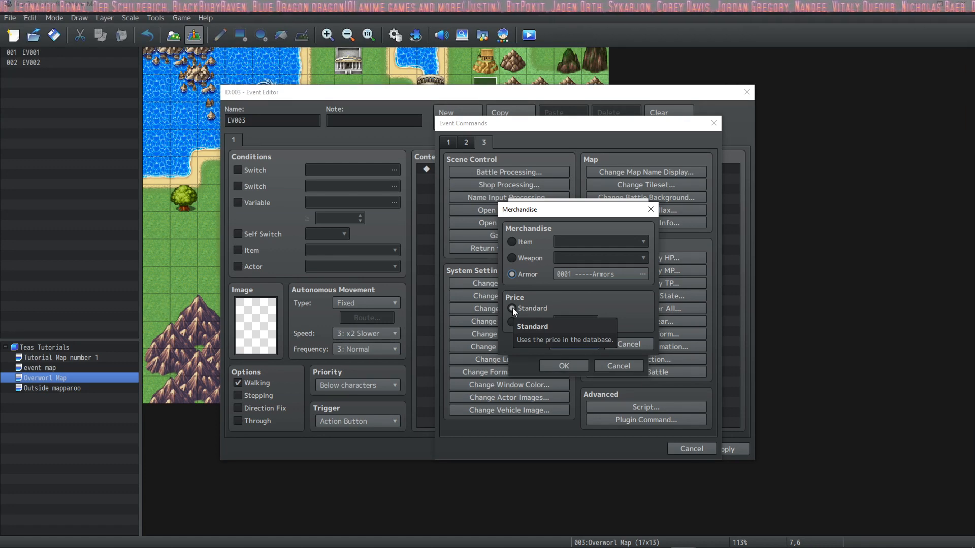
pyautogui.click(513, 322)
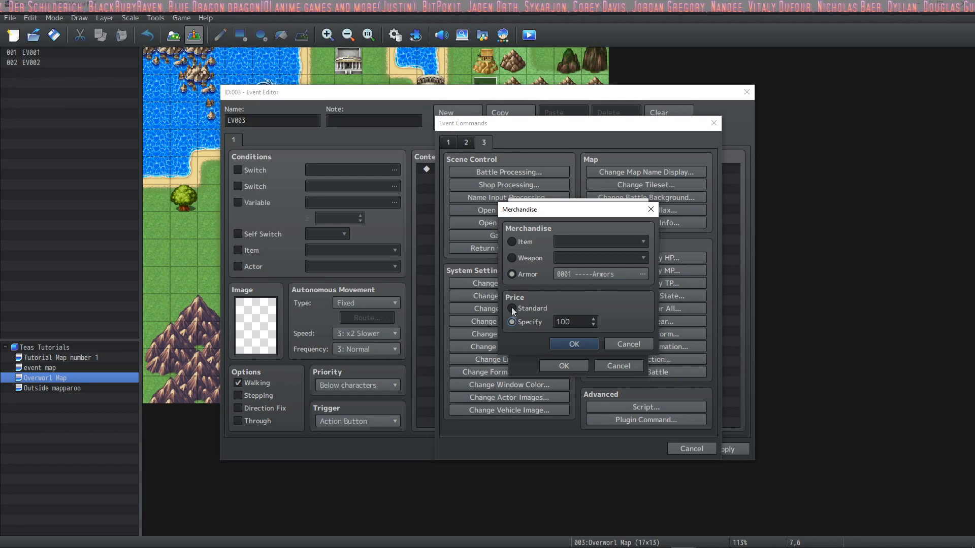
pyautogui.click(572, 343)
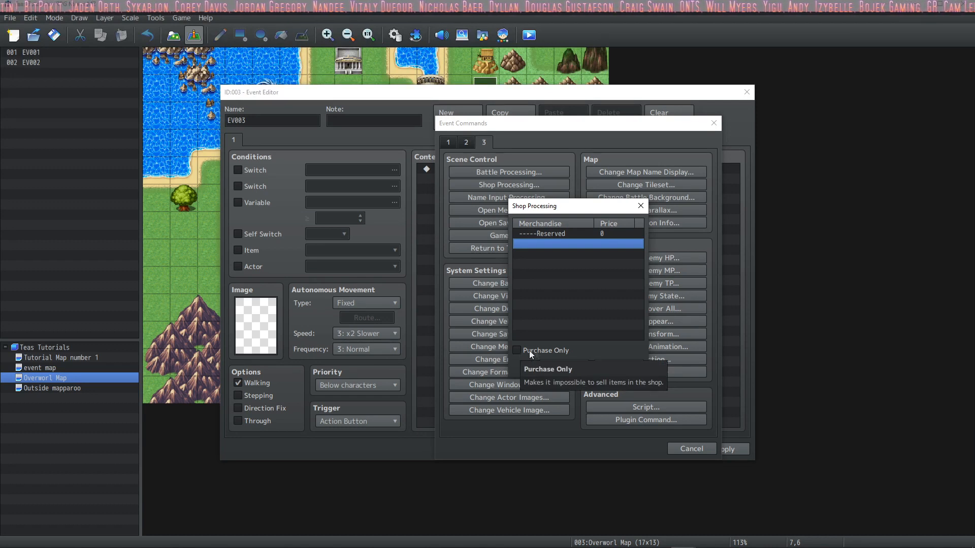
pyautogui.click(509, 197)
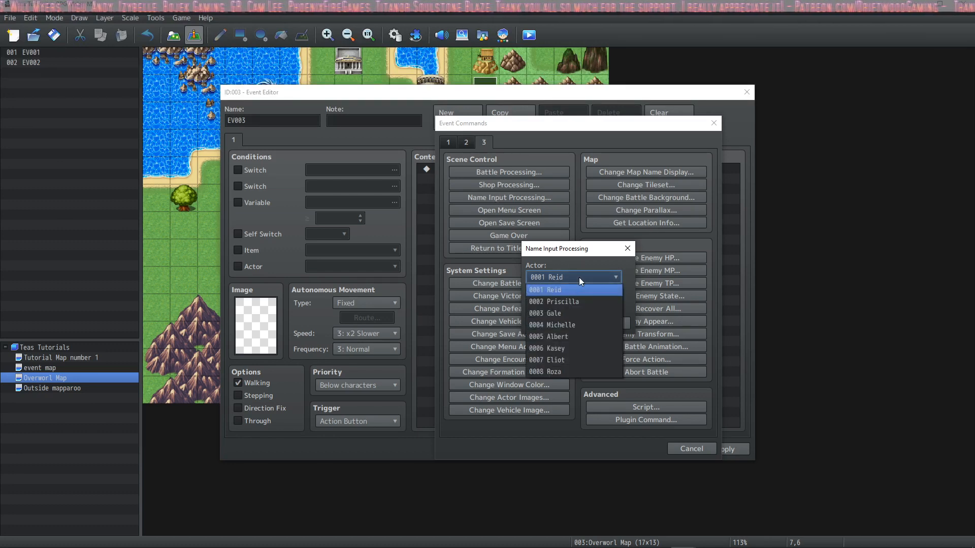
pyautogui.click(543, 290)
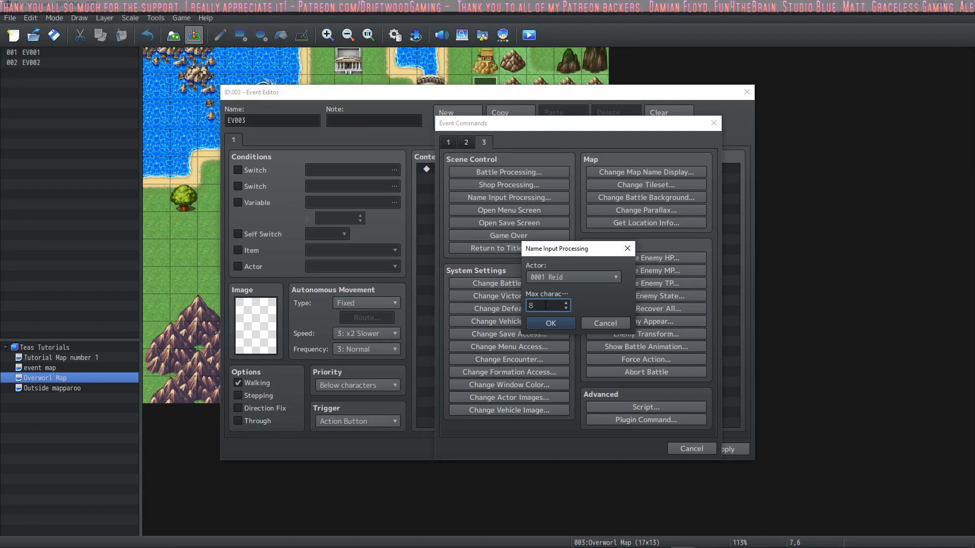
pyautogui.write('20')
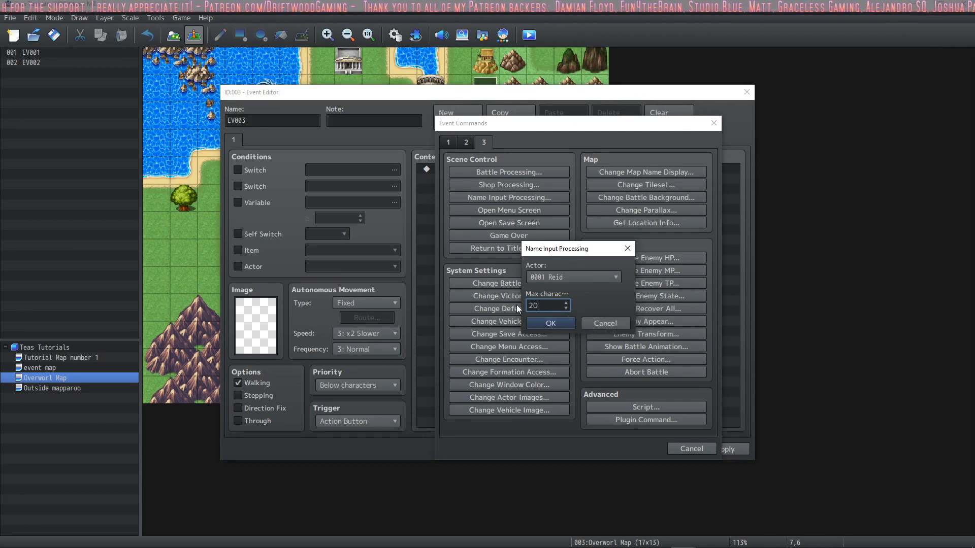
pyautogui.moveTo(600, 306)
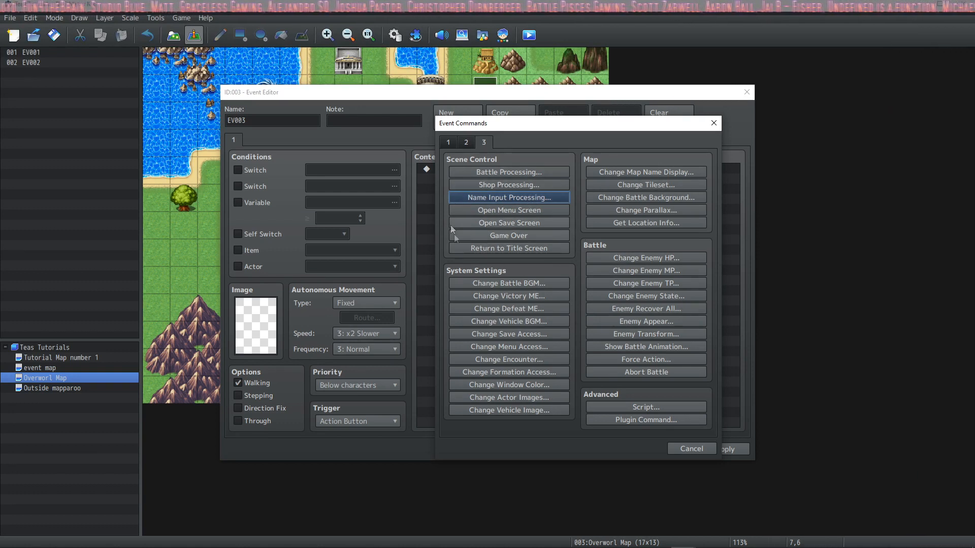
pyautogui.moveTo(515, 224)
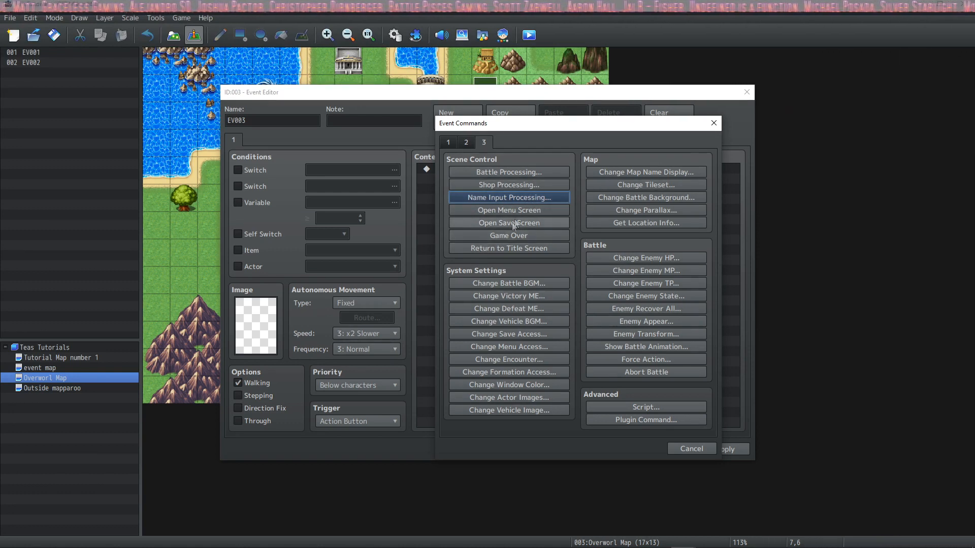
pyautogui.moveTo(508, 210)
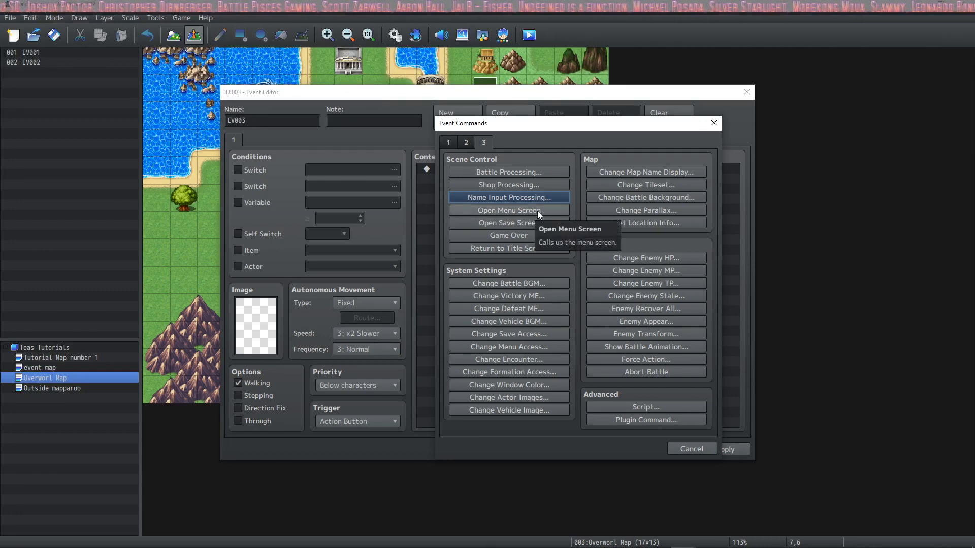
pyautogui.moveTo(545, 227)
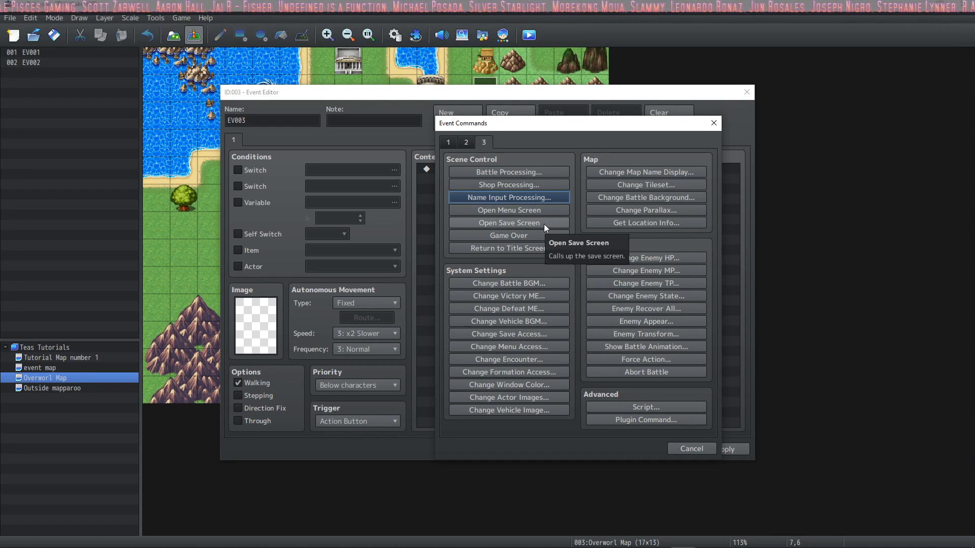
pyautogui.moveTo(546, 238)
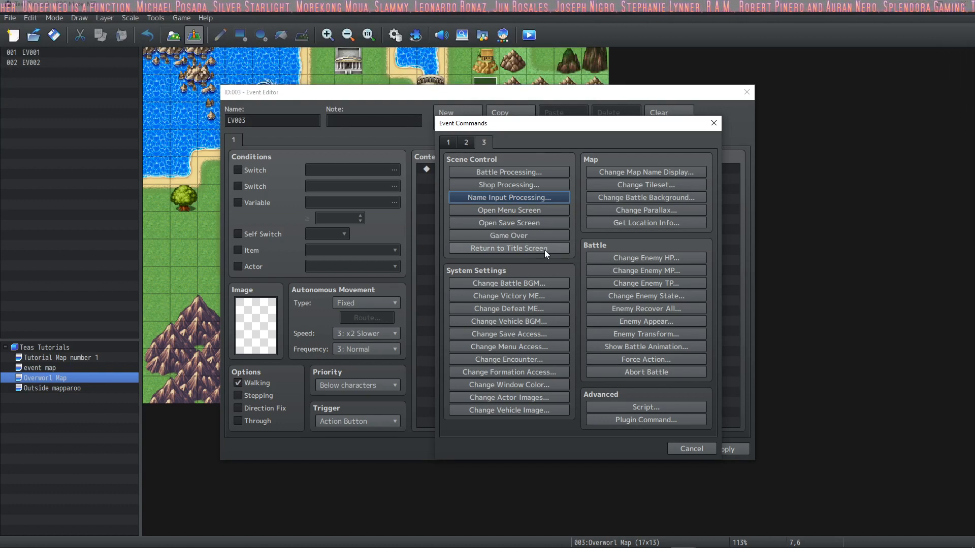
pyautogui.moveTo(508, 248)
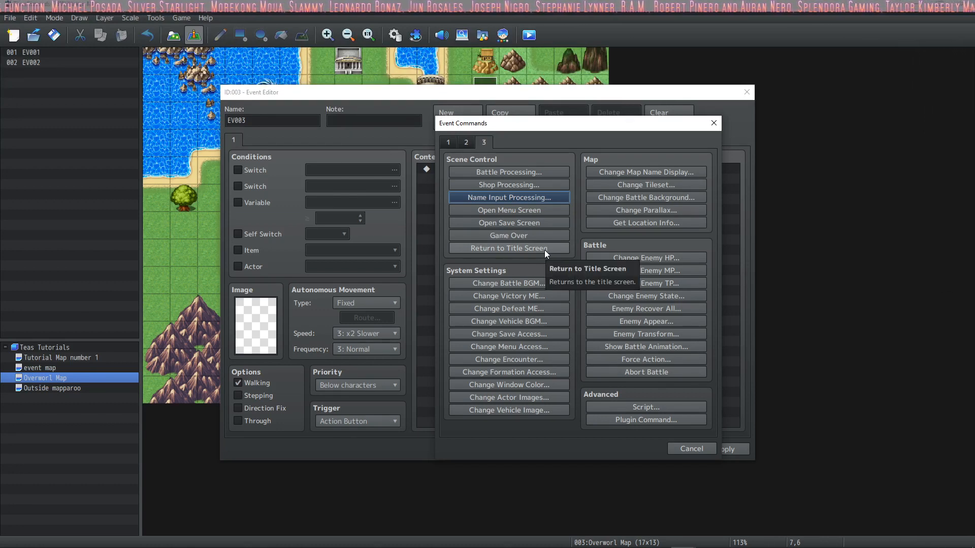
pyautogui.moveTo(527, 461)
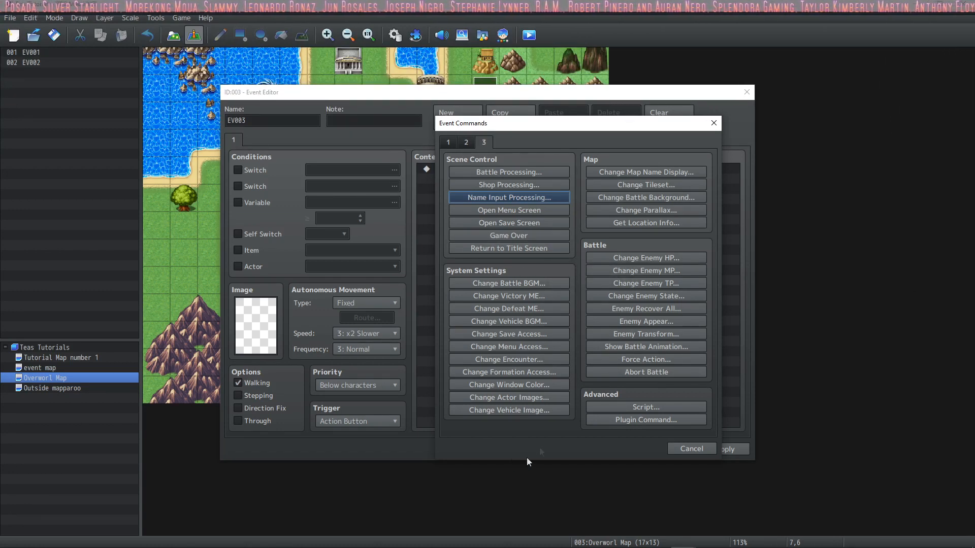
pyautogui.moveTo(537, 278)
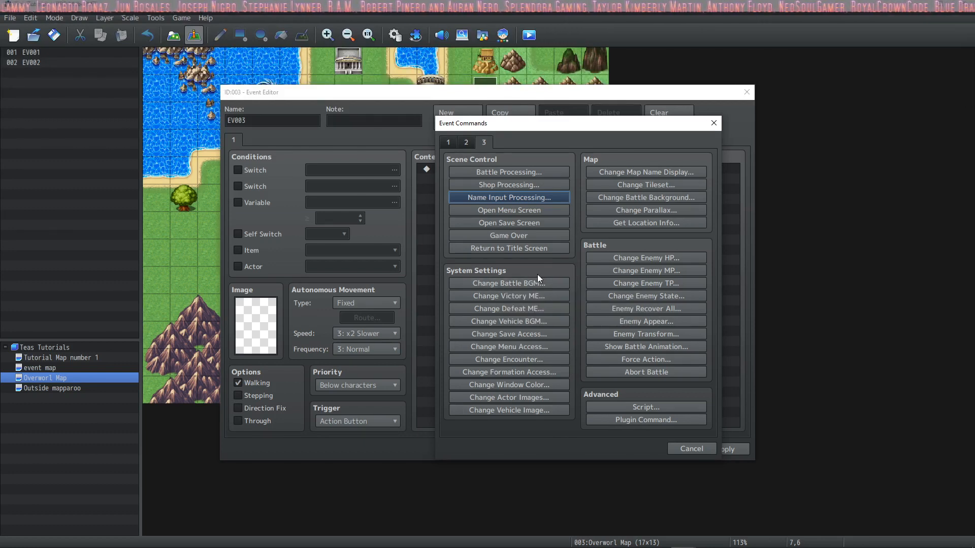
pyautogui.moveTo(545, 286)
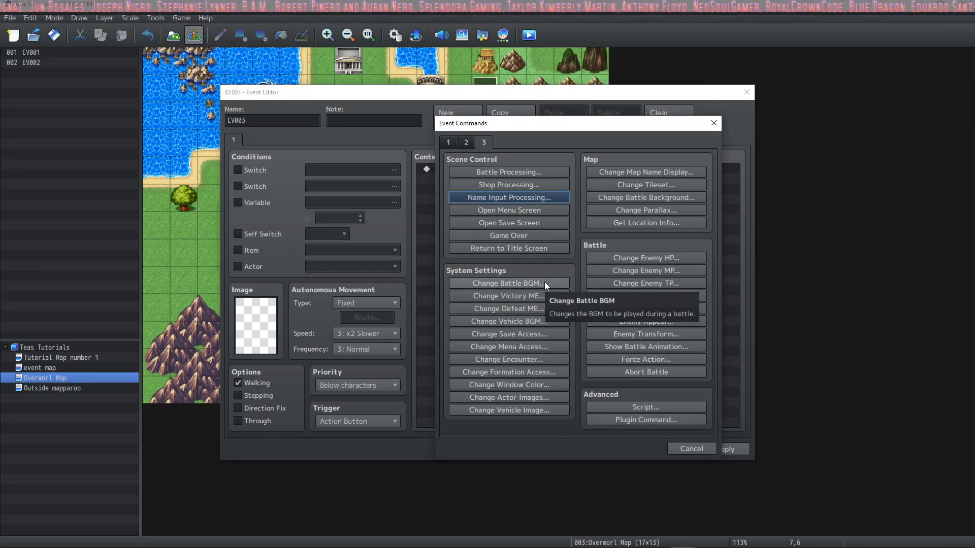
# - Browse the battle music and encounter settings, closing each without changes
pyautogui.click(508, 283)
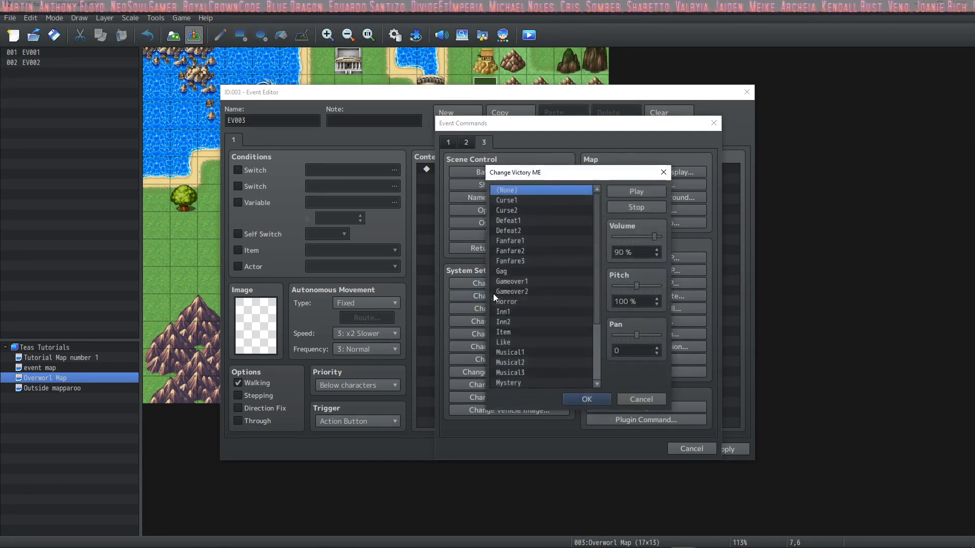
pyautogui.click(640, 399)
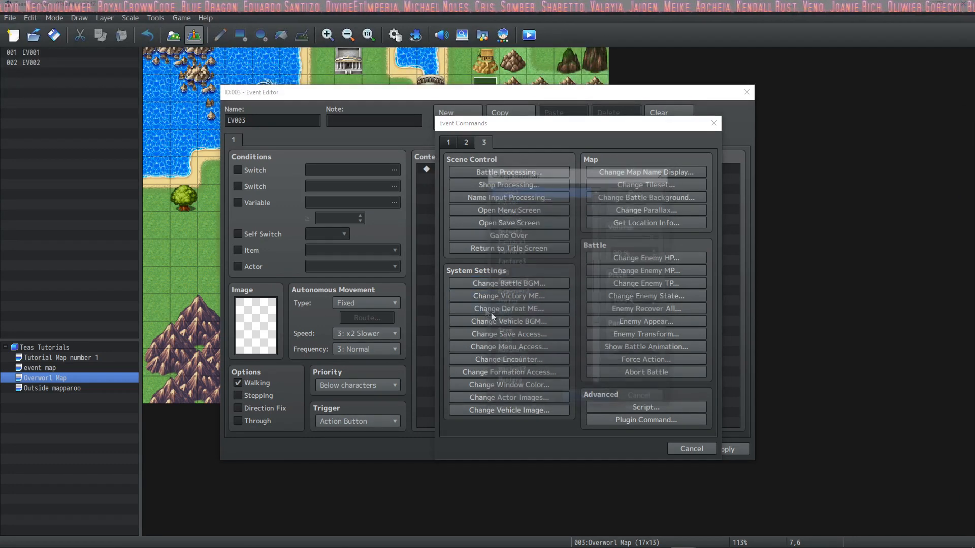
pyautogui.click(508, 321)
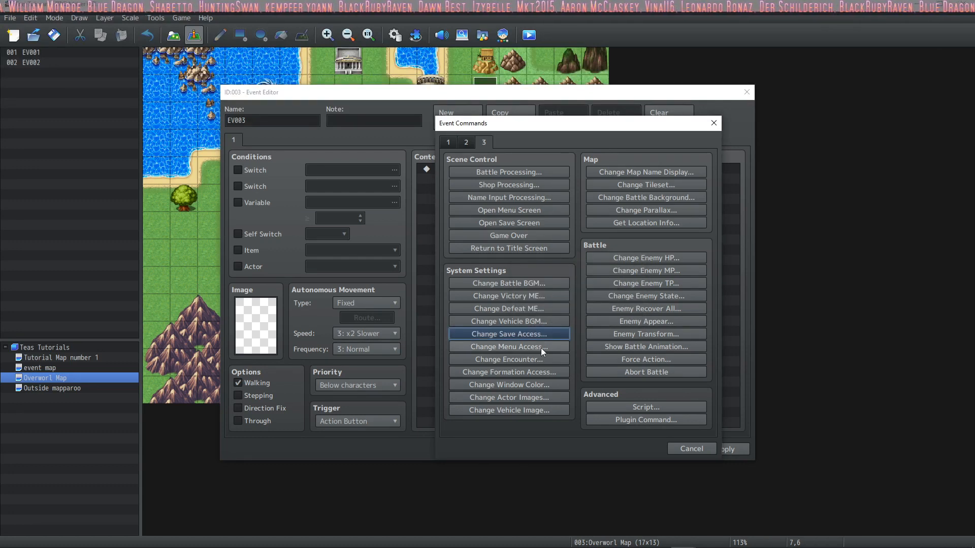
pyautogui.click(507, 346)
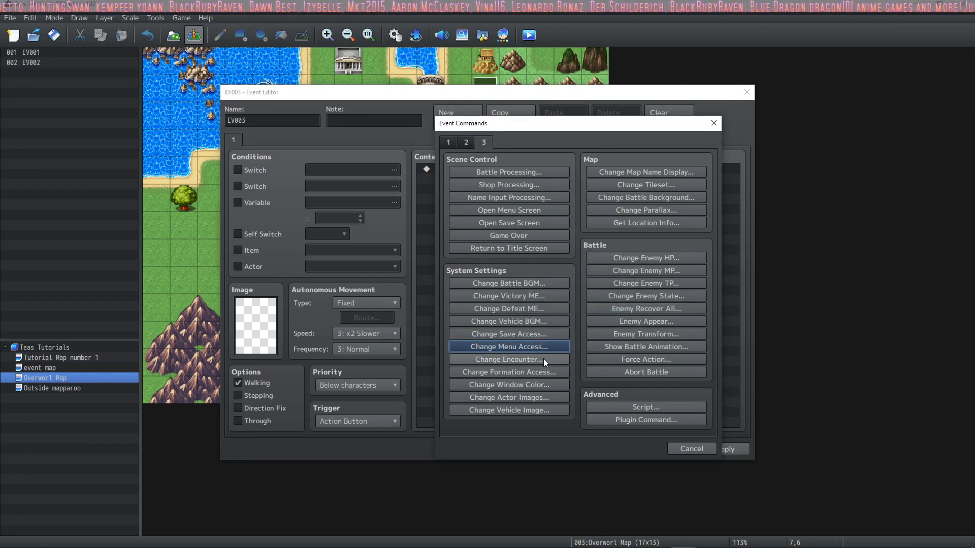
pyautogui.click(506, 360)
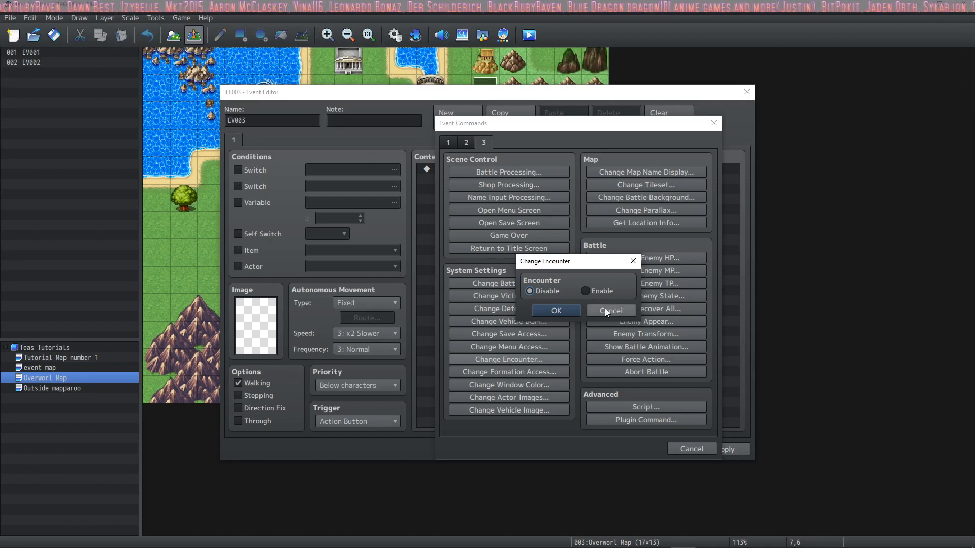
pyautogui.click(610, 310)
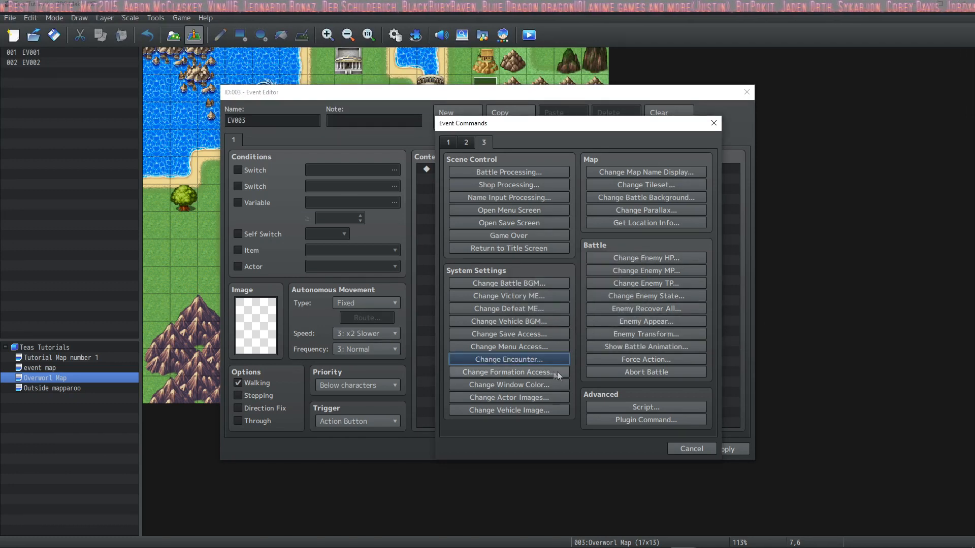
pyautogui.click(508, 372)
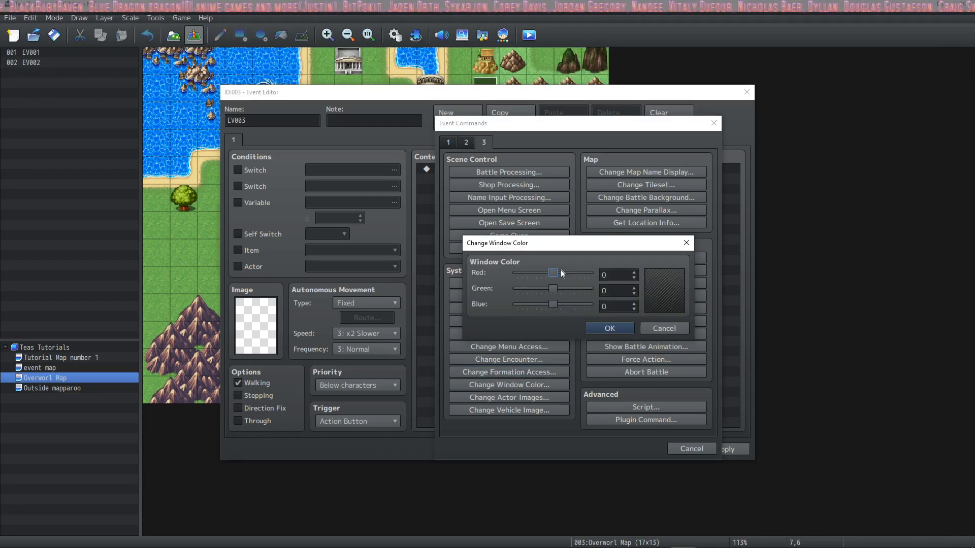
# - Experiment with the window colour's red and green sliders, from minimum to bright green
pyautogui.moveTo(559, 272); pyautogui.dragTo(549, 272)
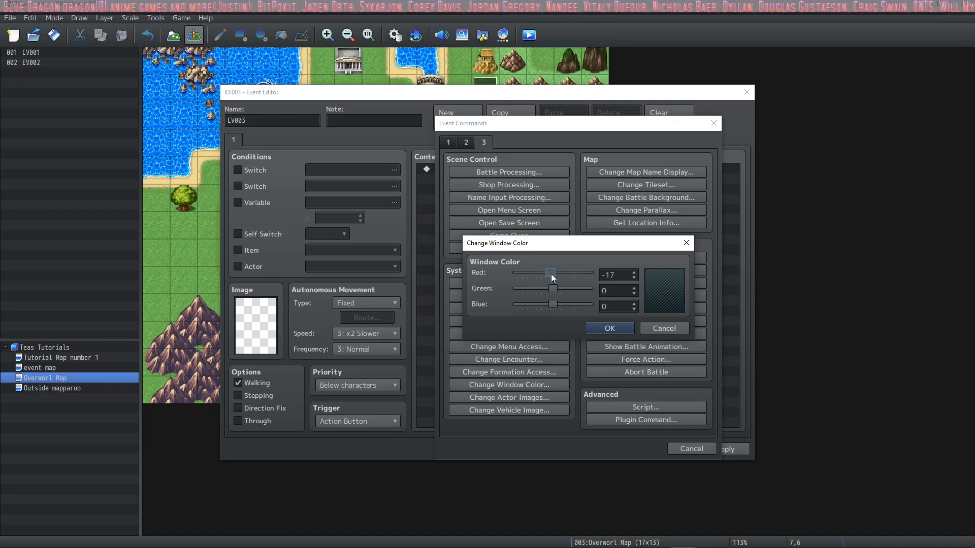
pyautogui.moveTo(552, 288); pyautogui.dragTo(519, 288)
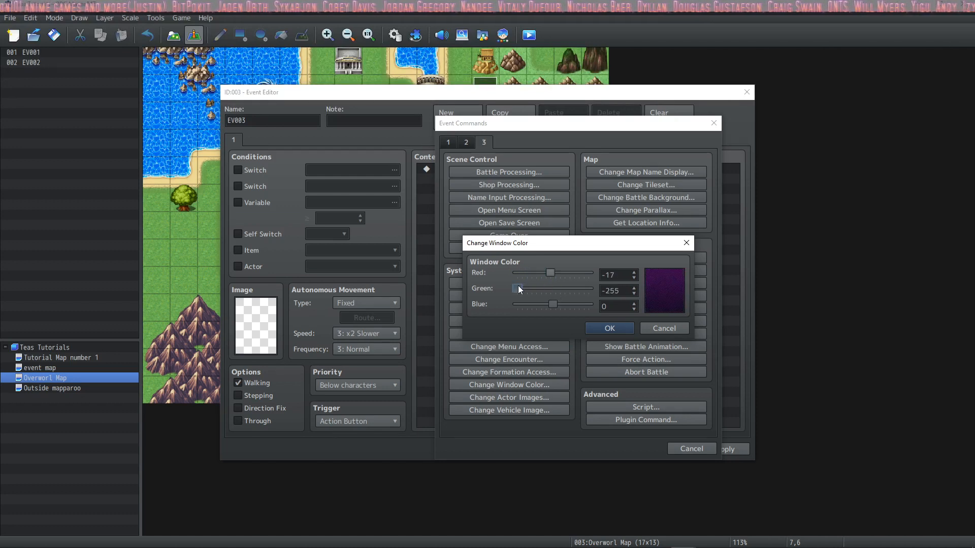
pyautogui.moveTo(517, 289); pyautogui.dragTo(529, 289)
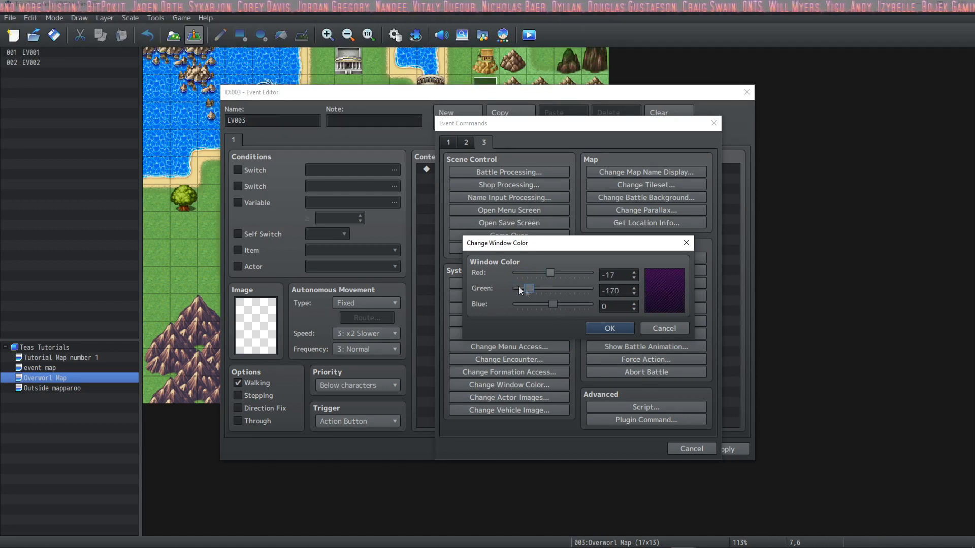
pyautogui.moveTo(527, 288); pyautogui.dragTo(577, 288)
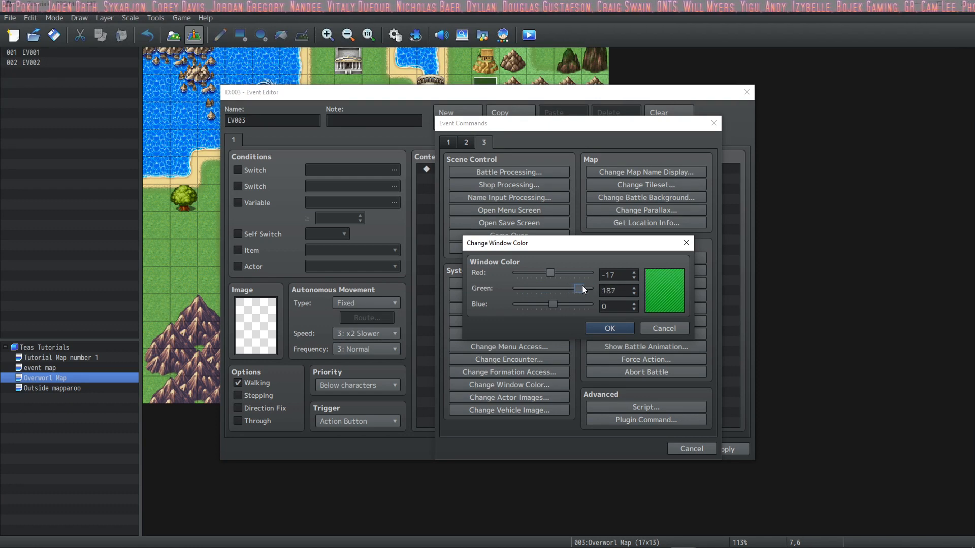
pyautogui.moveTo(576, 290); pyautogui.dragTo(566, 290)
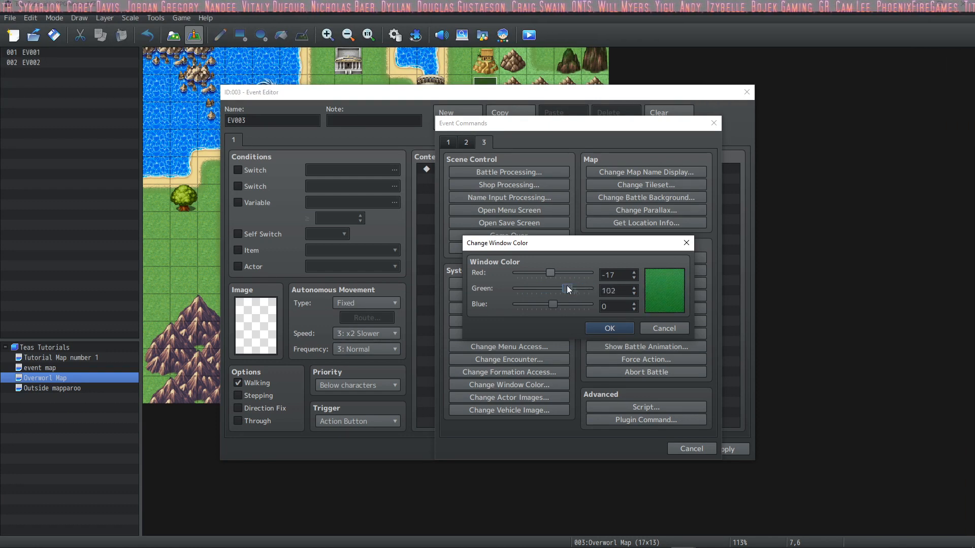
pyautogui.moveTo(549, 272); pyautogui.dragTo(521, 273)
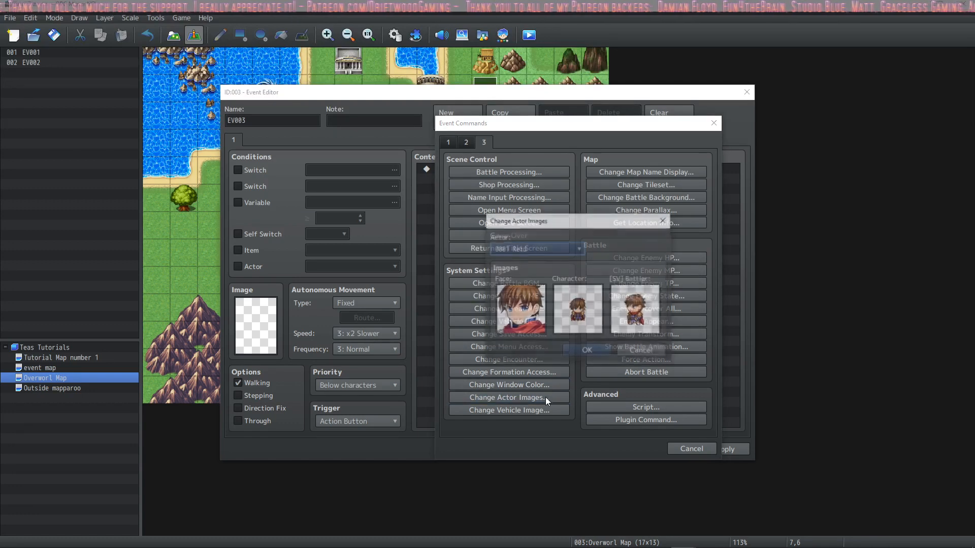
# - Cancel Reid's actor images and the boat's vehicle image options
pyautogui.click(575, 248)
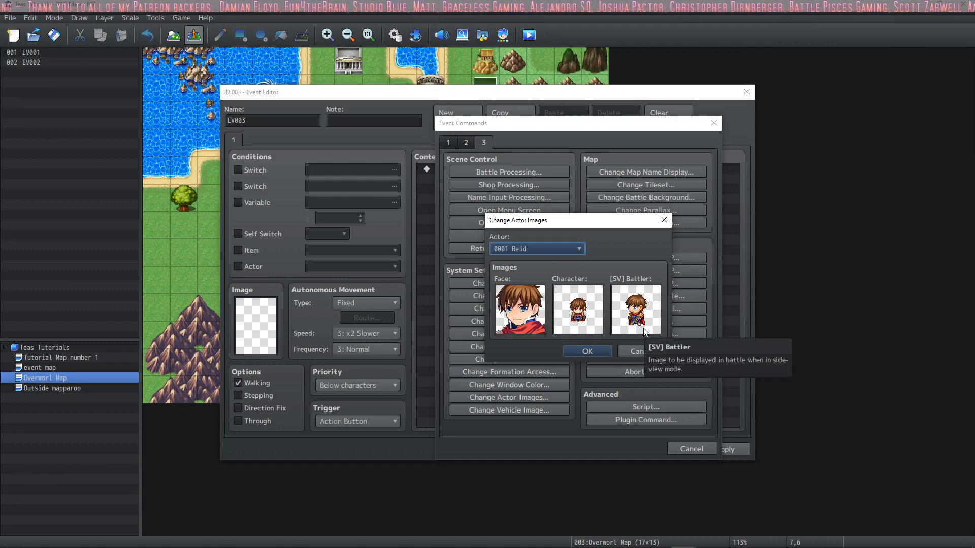
pyautogui.moveTo(550, 319)
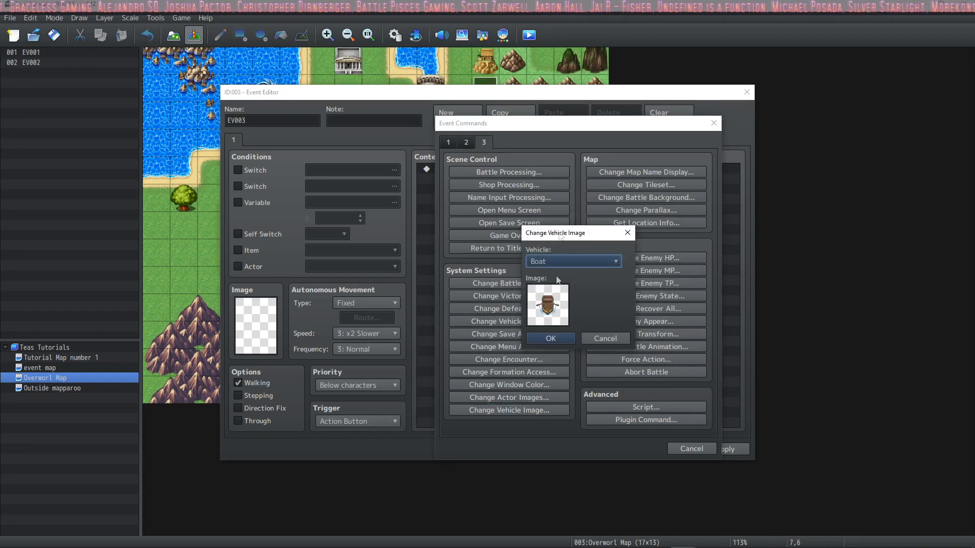
pyautogui.click(548, 338)
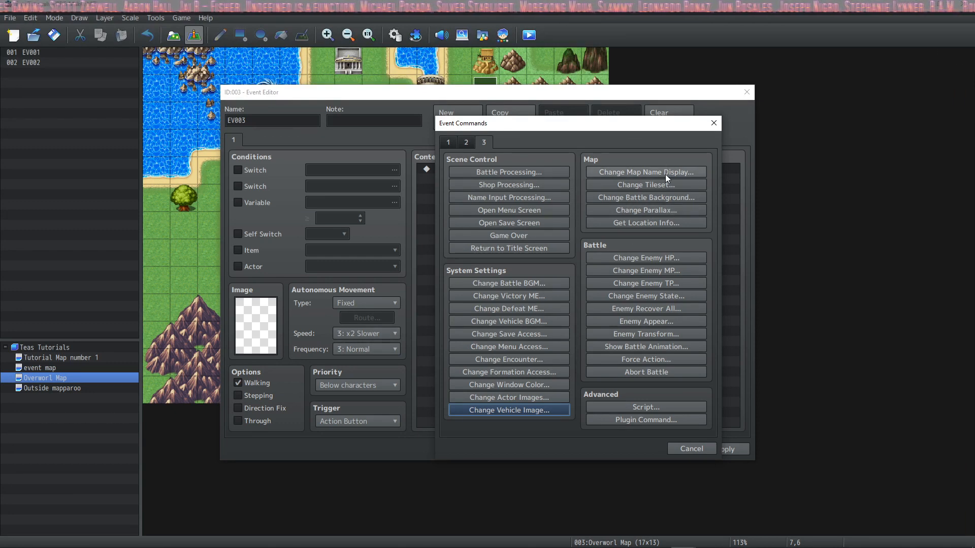
pyautogui.click(645, 172)
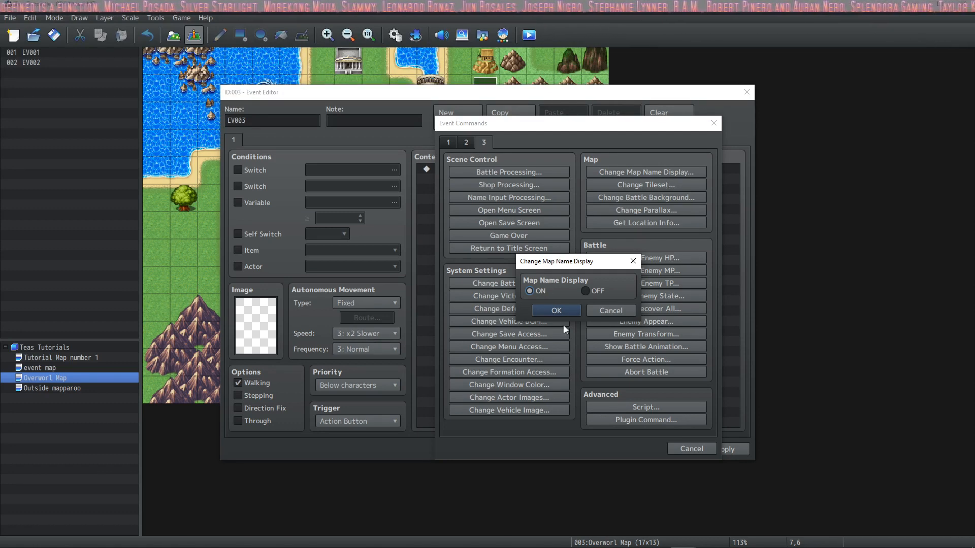
pyautogui.click(645, 185)
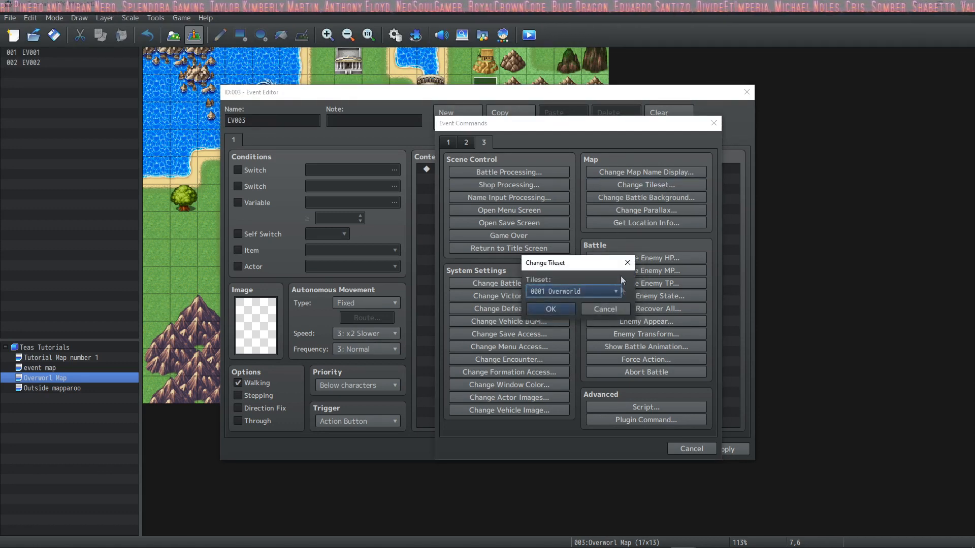
pyautogui.click(616, 291)
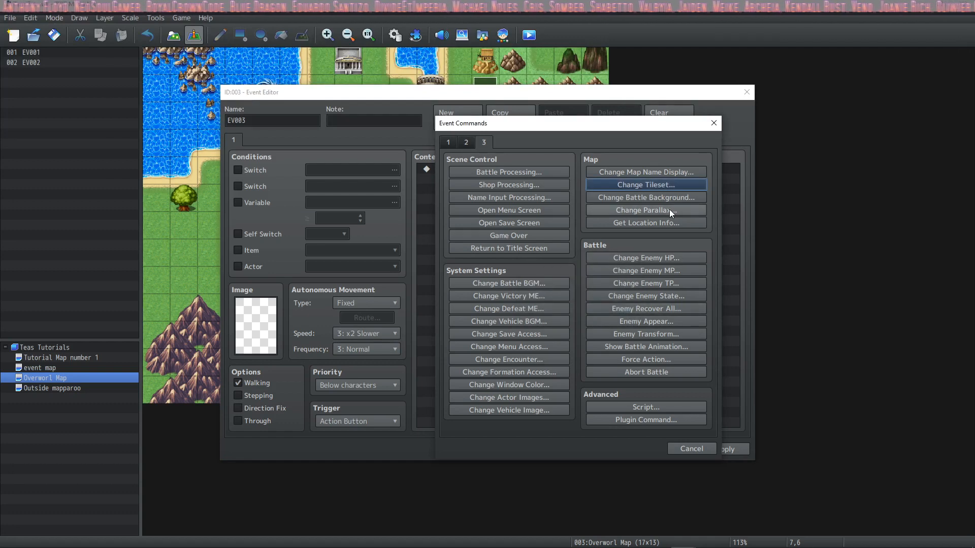
pyautogui.click(645, 197)
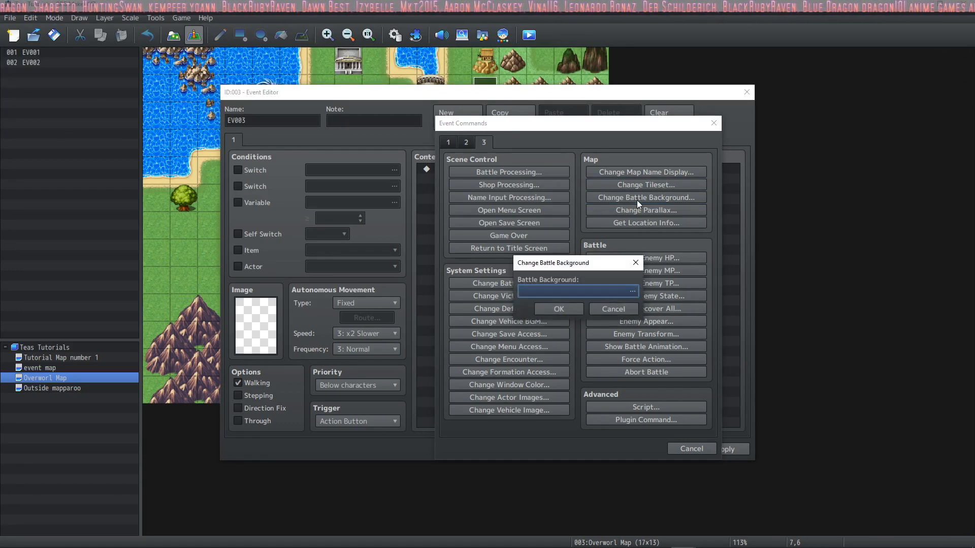
pyautogui.click(631, 291)
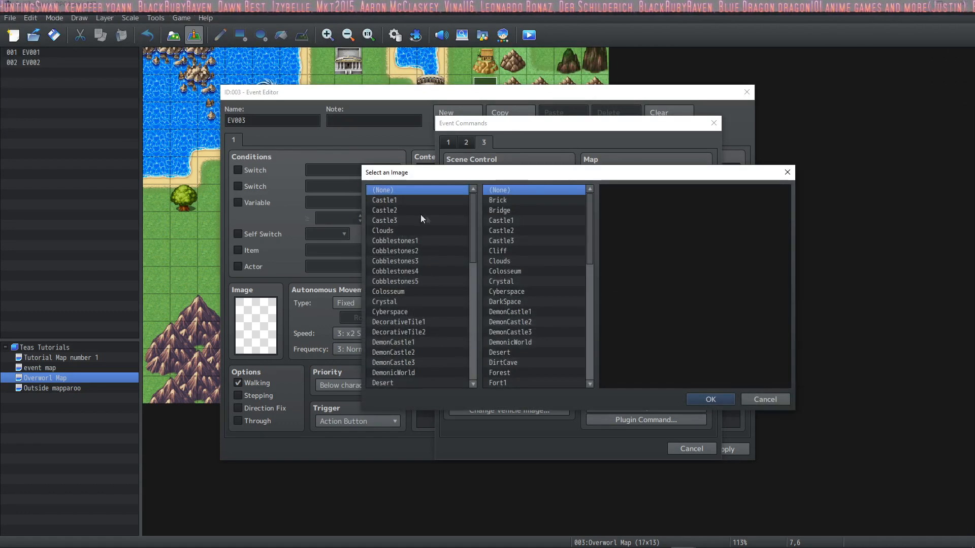
pyautogui.click(500, 240)
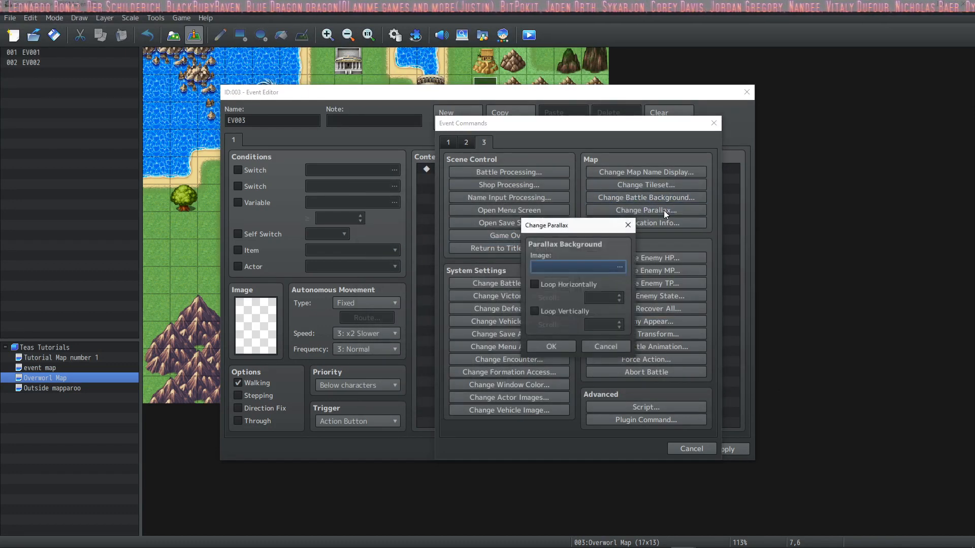
pyautogui.click(618, 267)
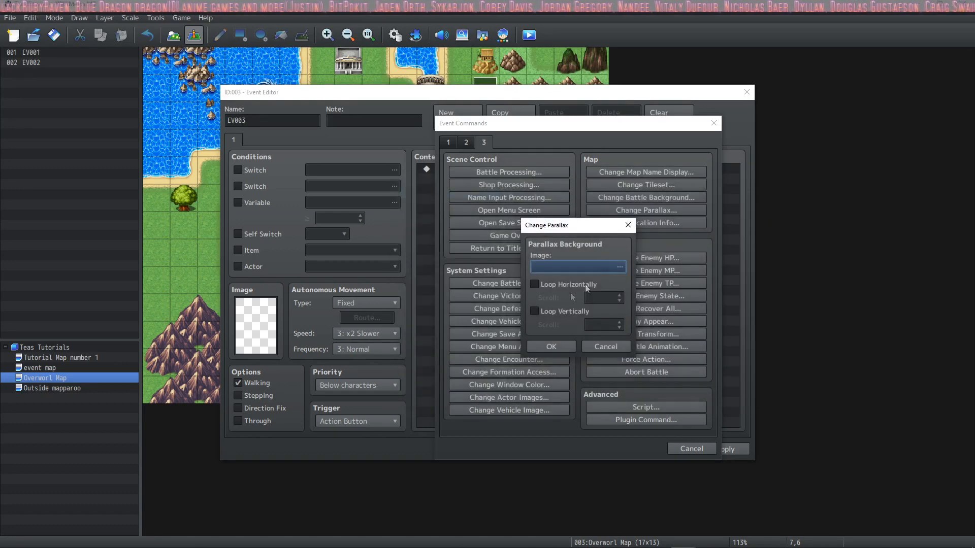
pyautogui.click(533, 285)
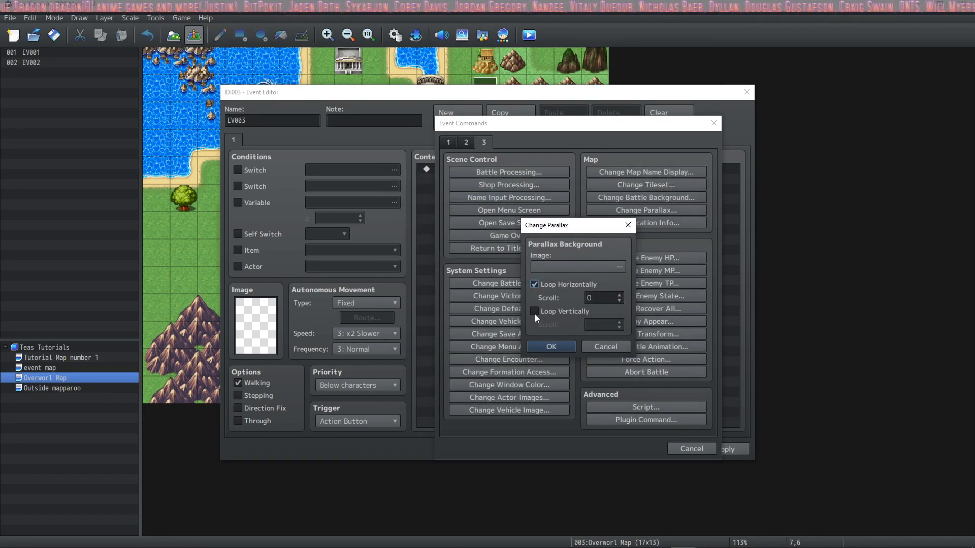
pyautogui.click(534, 311)
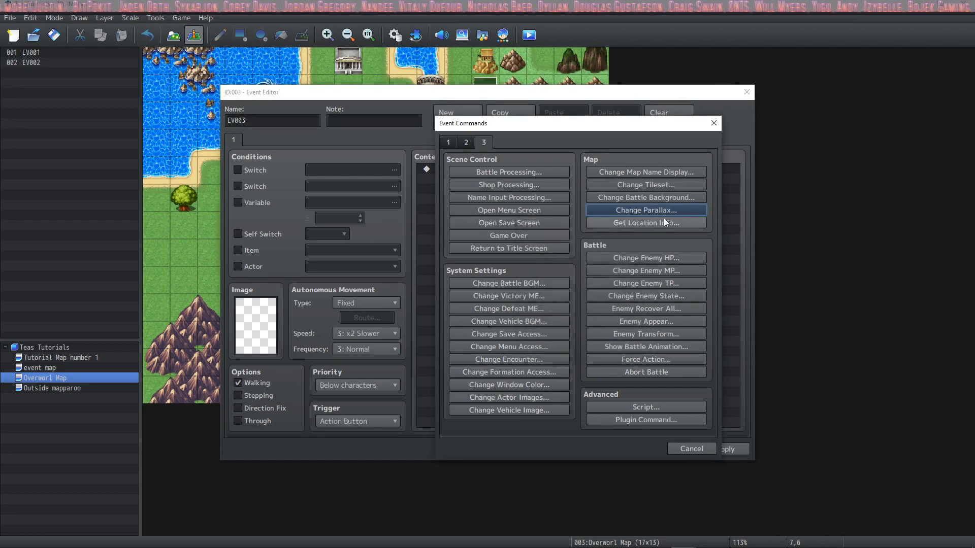
pyautogui.click(644, 223)
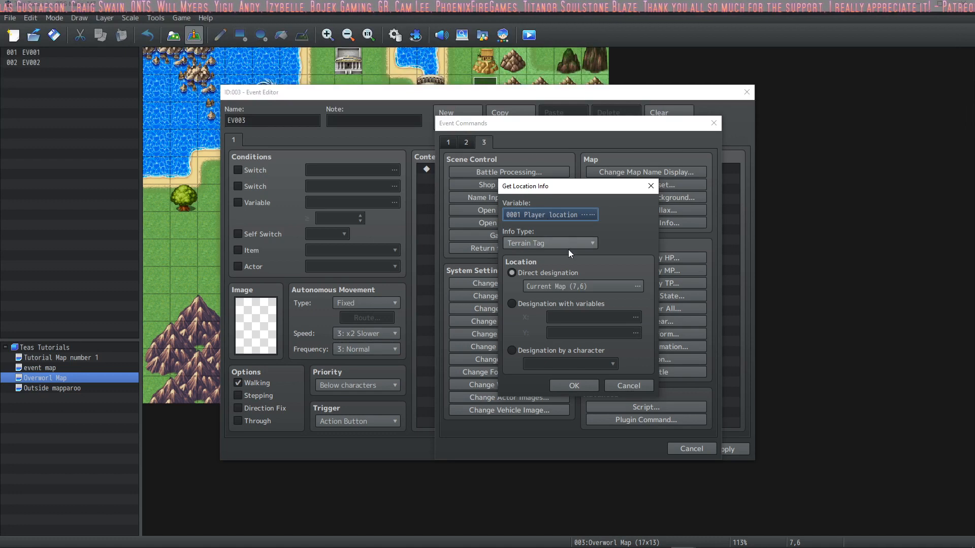
pyautogui.click(549, 243)
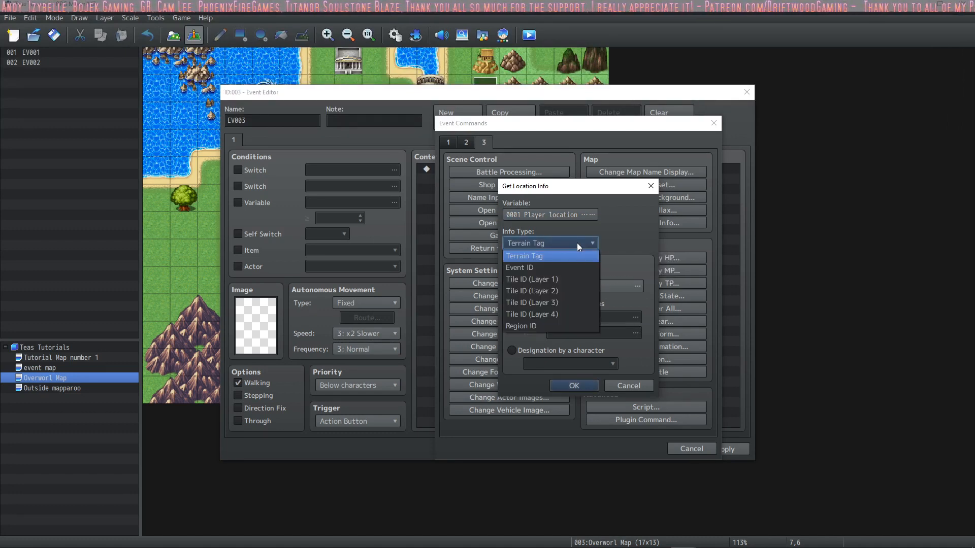
pyautogui.moveTo(539, 262)
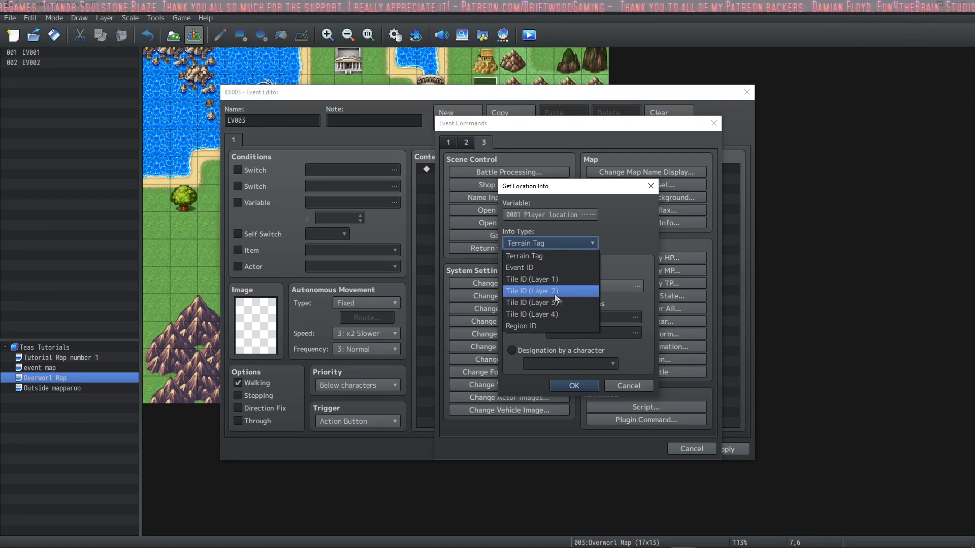
pyautogui.moveTo(538, 326)
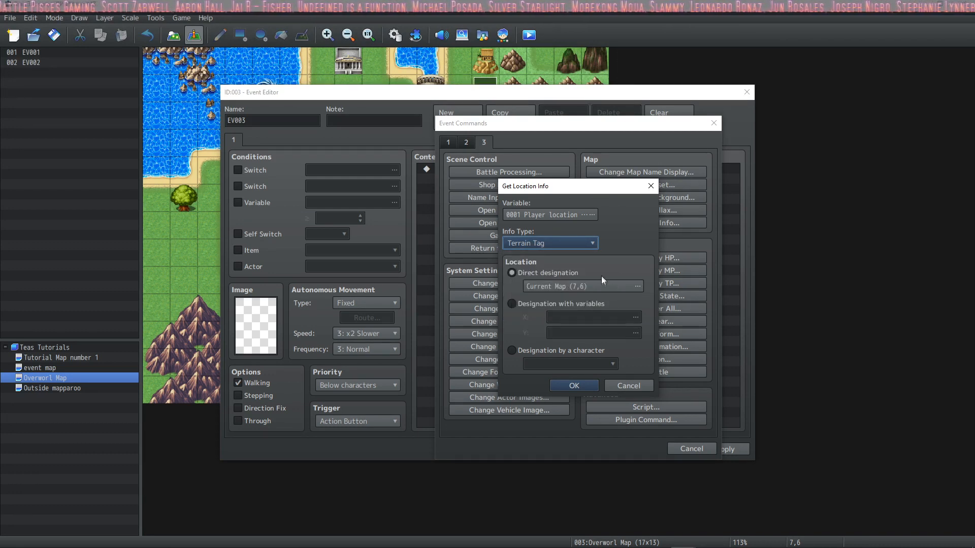
pyautogui.click(634, 286)
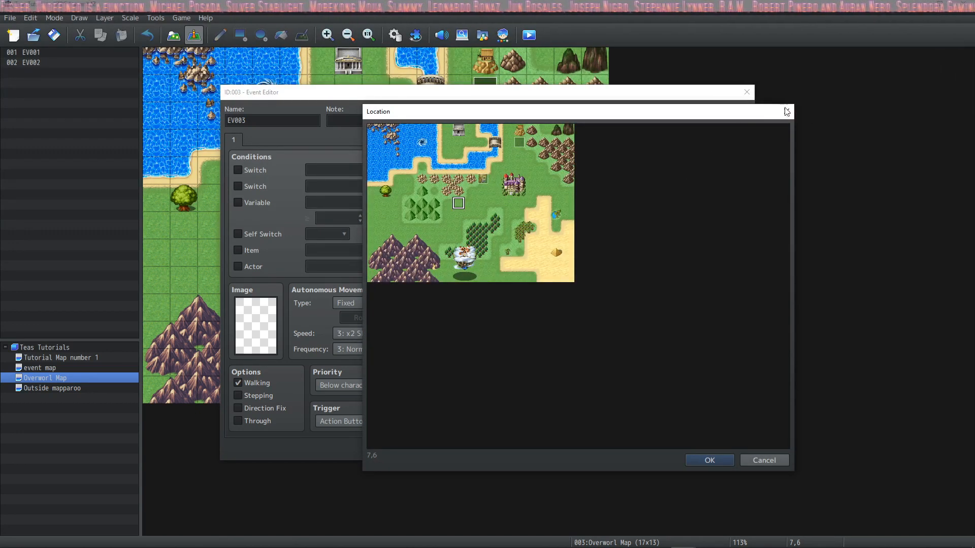
pyautogui.click(512, 305)
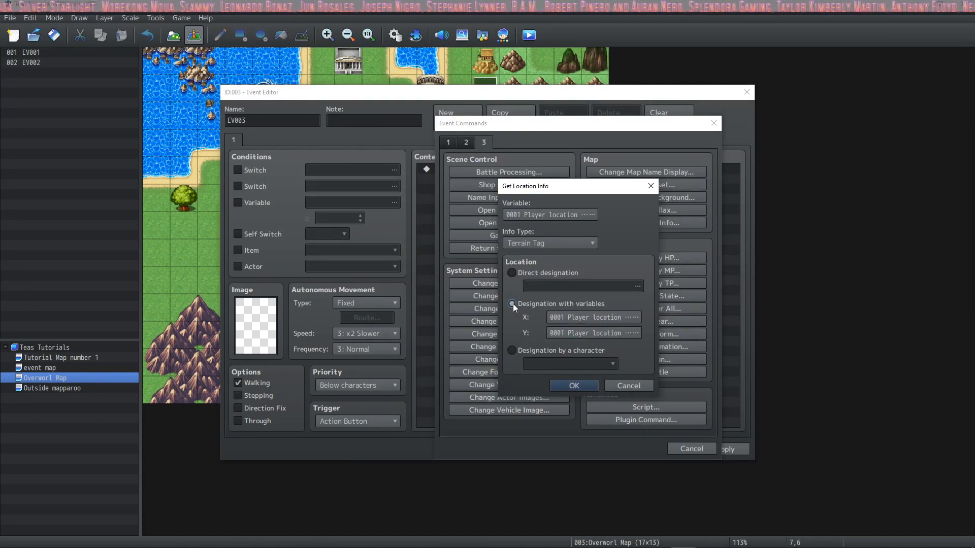
pyautogui.click(512, 304)
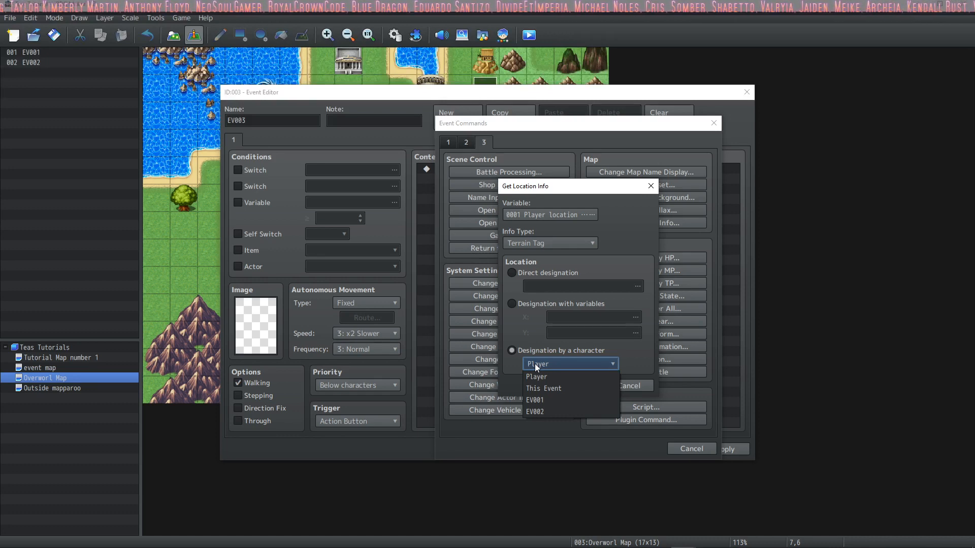
pyautogui.click(548, 243)
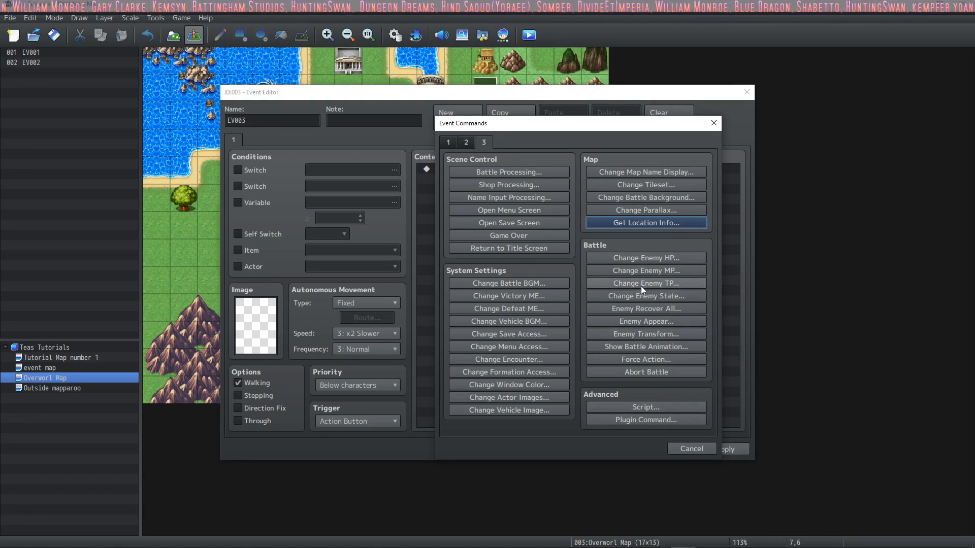
pyautogui.moveTo(612, 243)
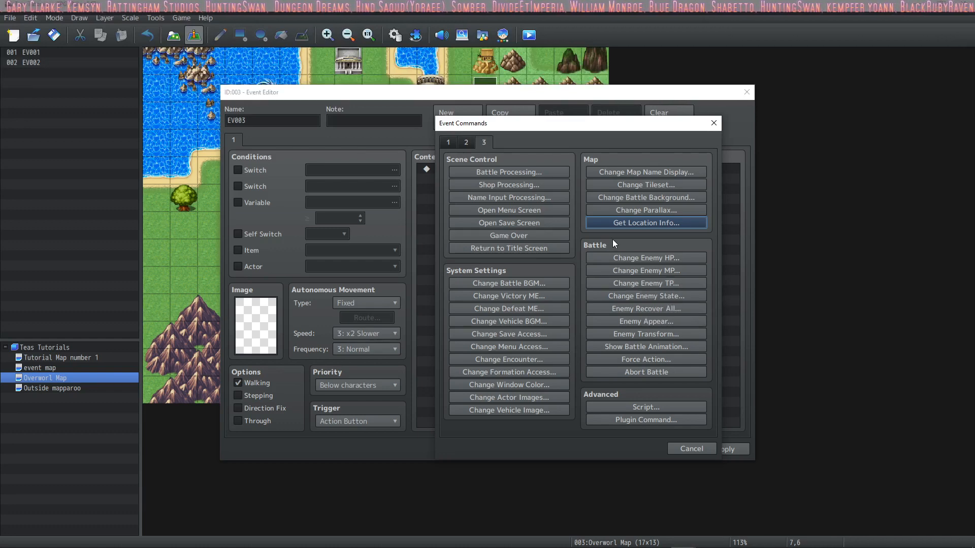
# - Close EV003's editor, view Troops in the database, and dismiss the command list
pyautogui.click(712, 123)
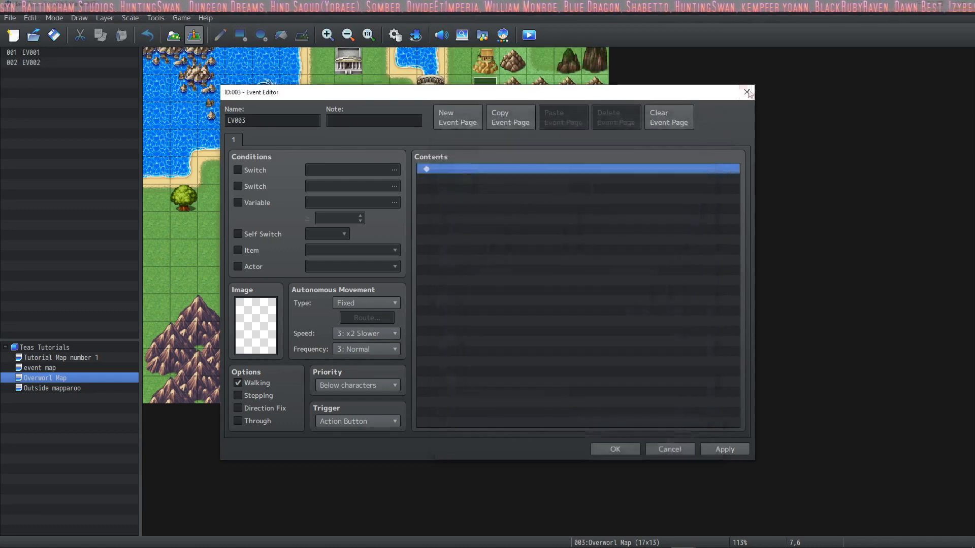
pyautogui.click(746, 92)
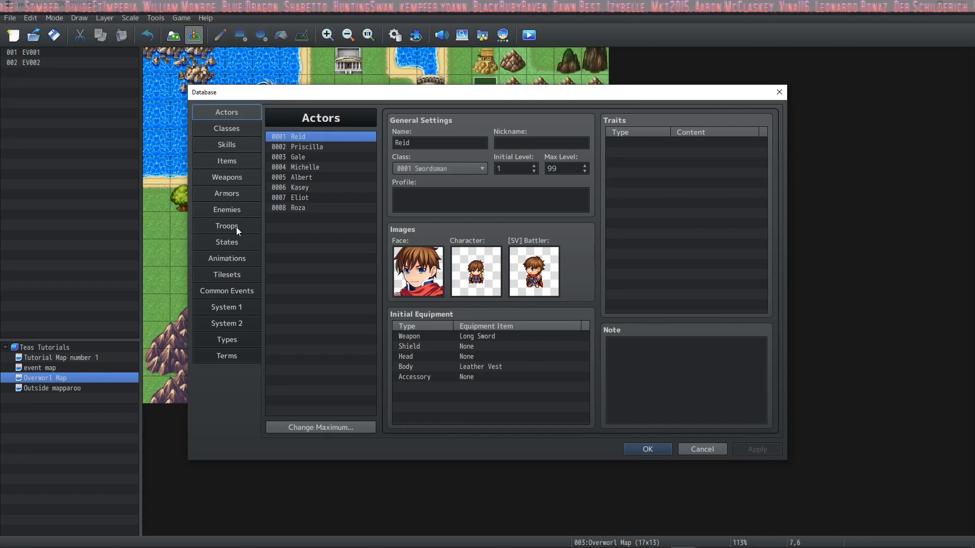
pyautogui.click(226, 226)
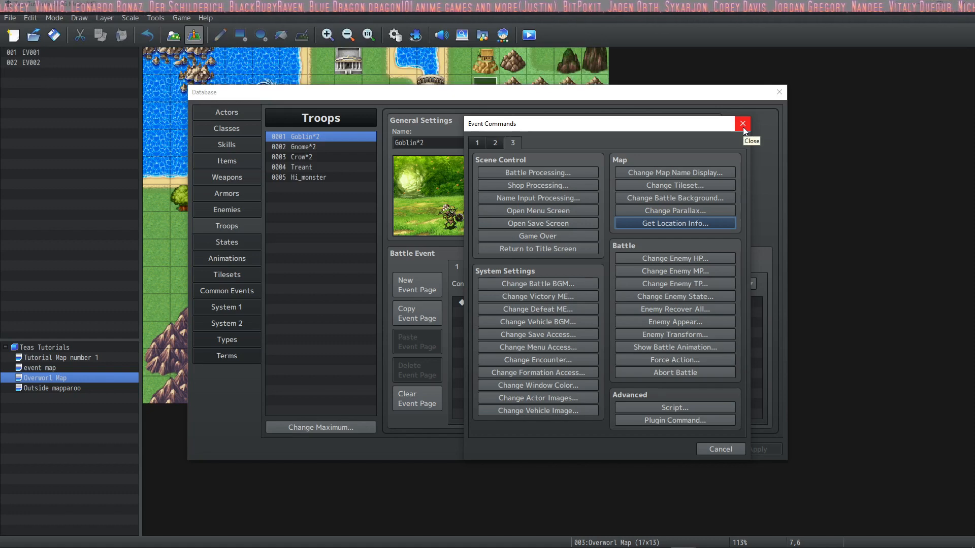
pyautogui.click(742, 123)
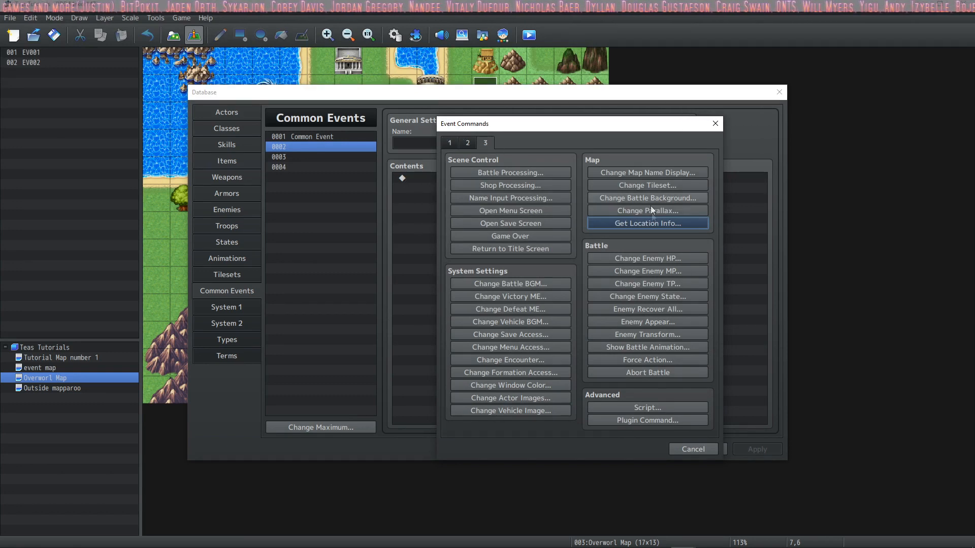
pyautogui.moveTo(562, 338)
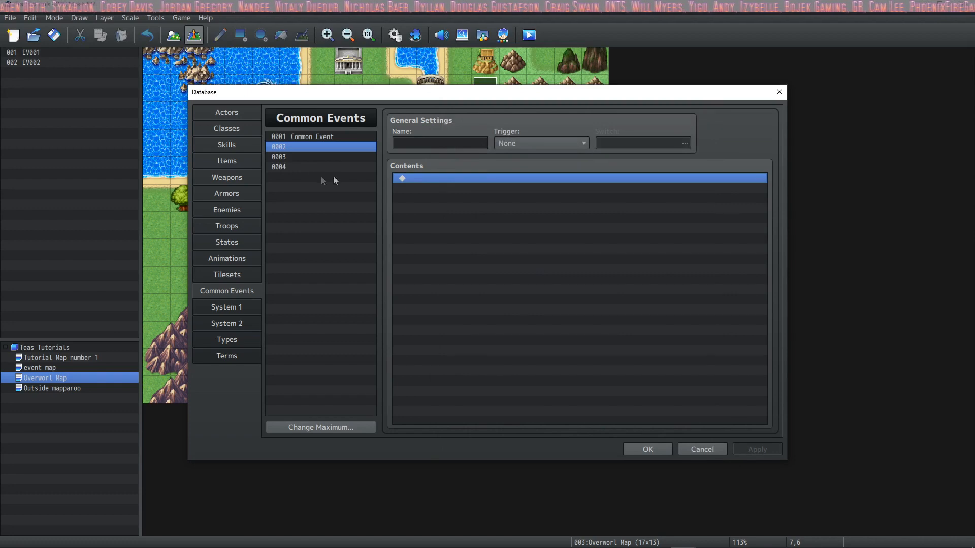
pyautogui.moveTo(241, 191)
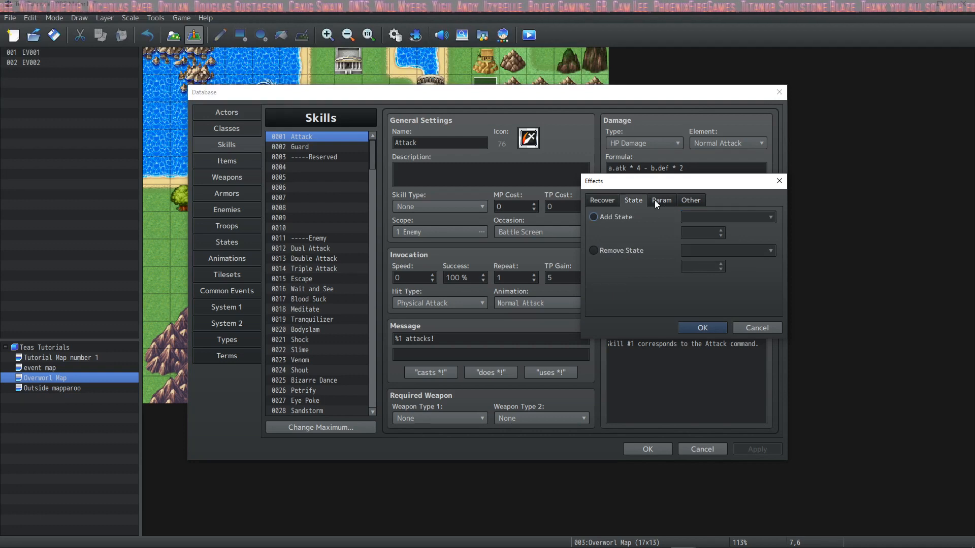
# - Browse the Attack skill's Other effects and choose the Common Event option
pyautogui.click(690, 200)
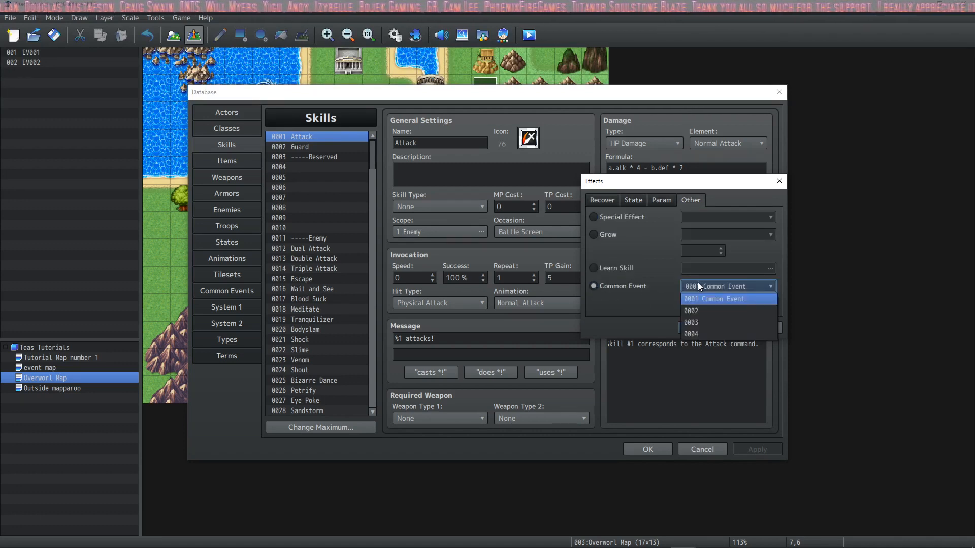
pyautogui.click(226, 161)
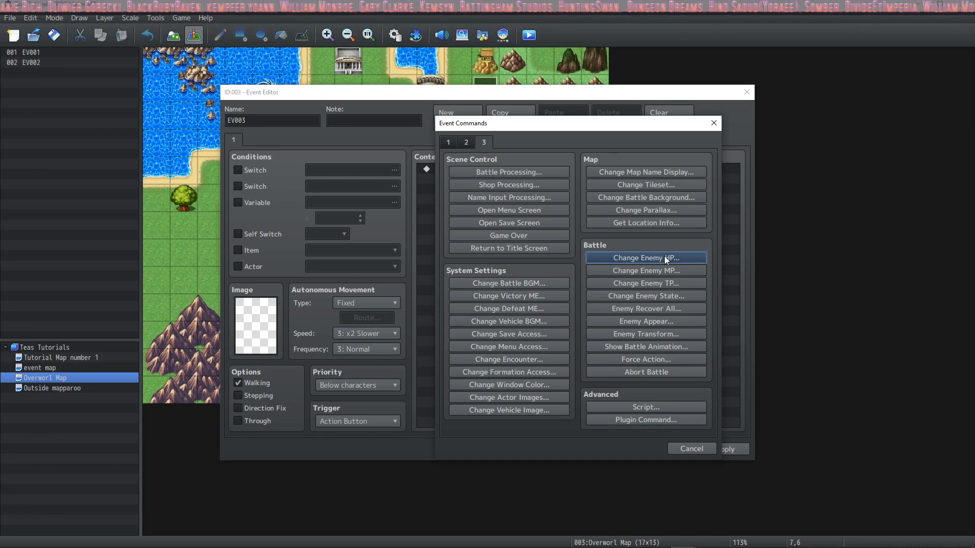
# - Inspect Change Enemy HP's Entire Troop target and constant amount, then switch to Change Enemy TP
pyautogui.click(645, 257)
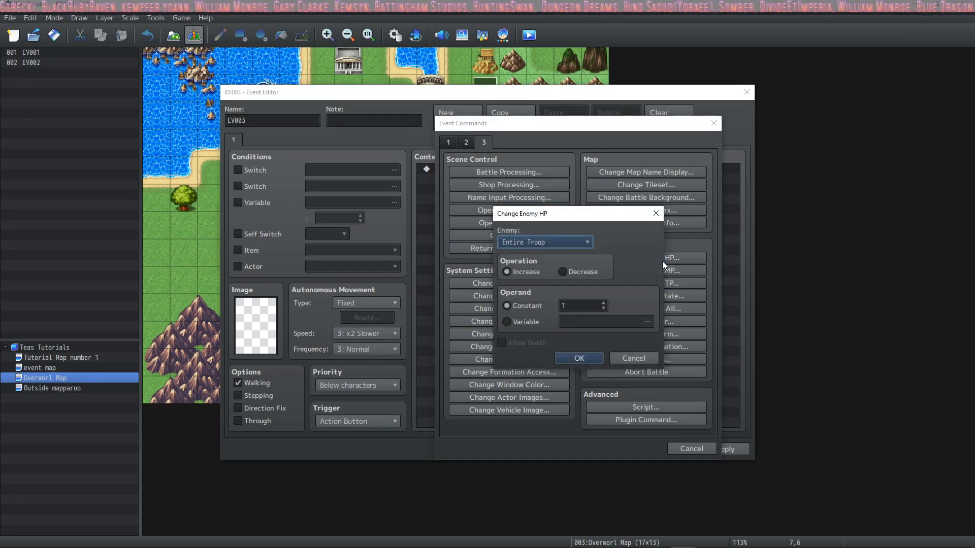
pyautogui.click(544, 242)
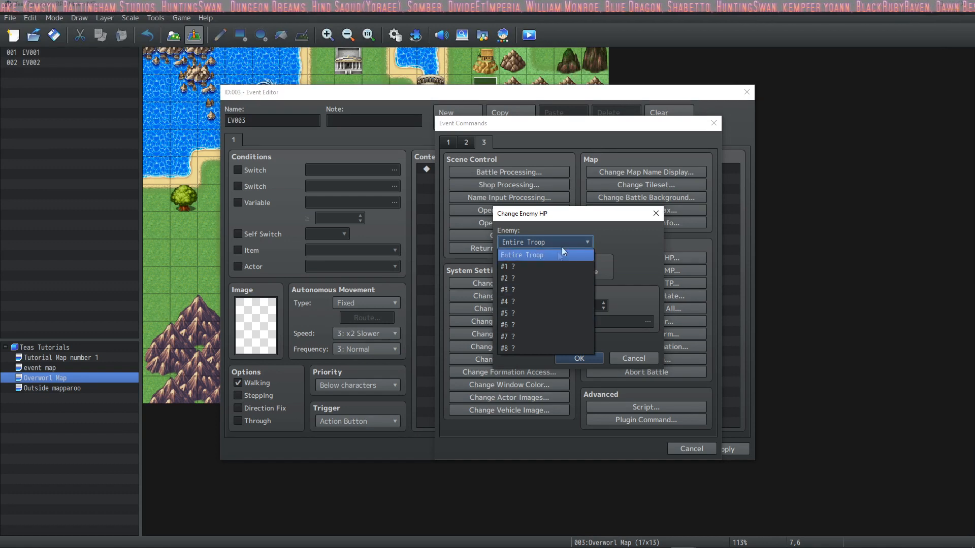
pyautogui.click(524, 255)
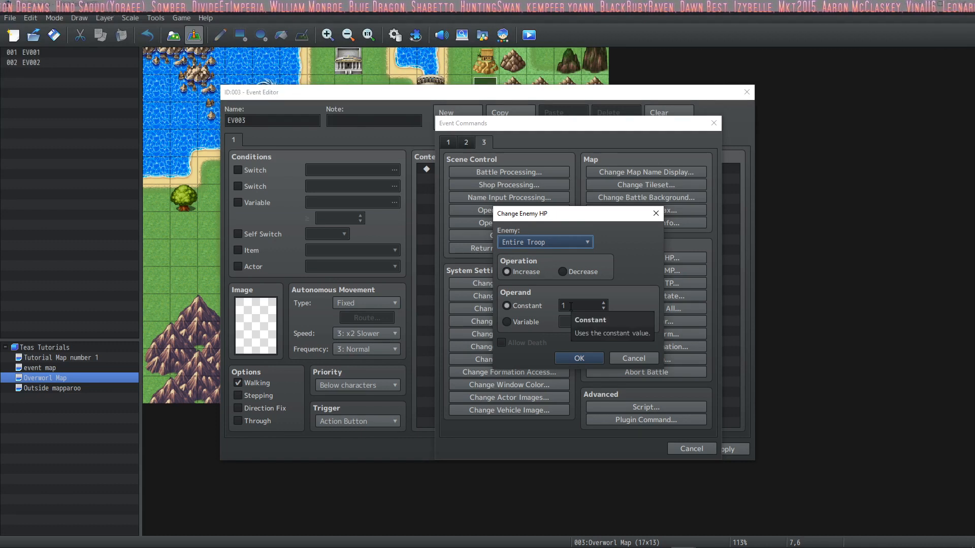
pyautogui.click(581, 305)
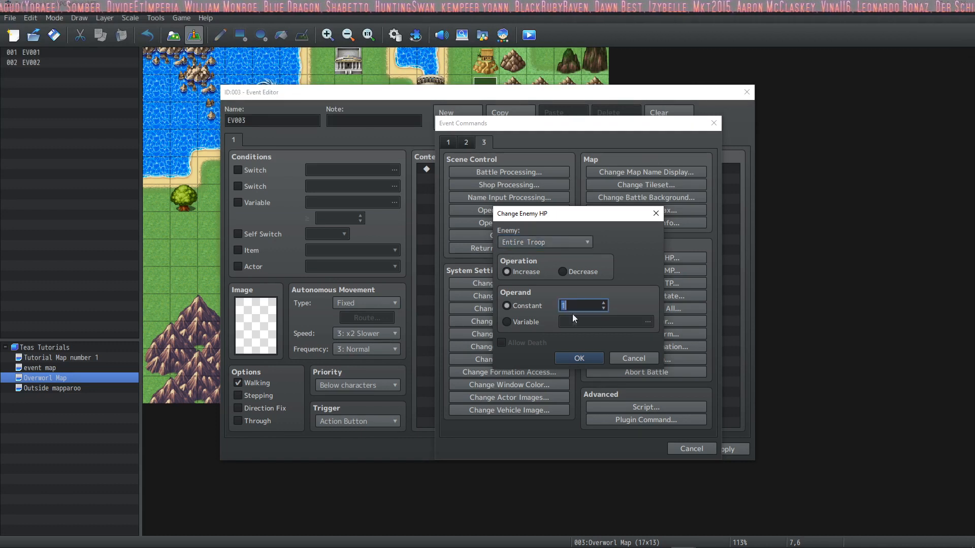
pyautogui.click(508, 321)
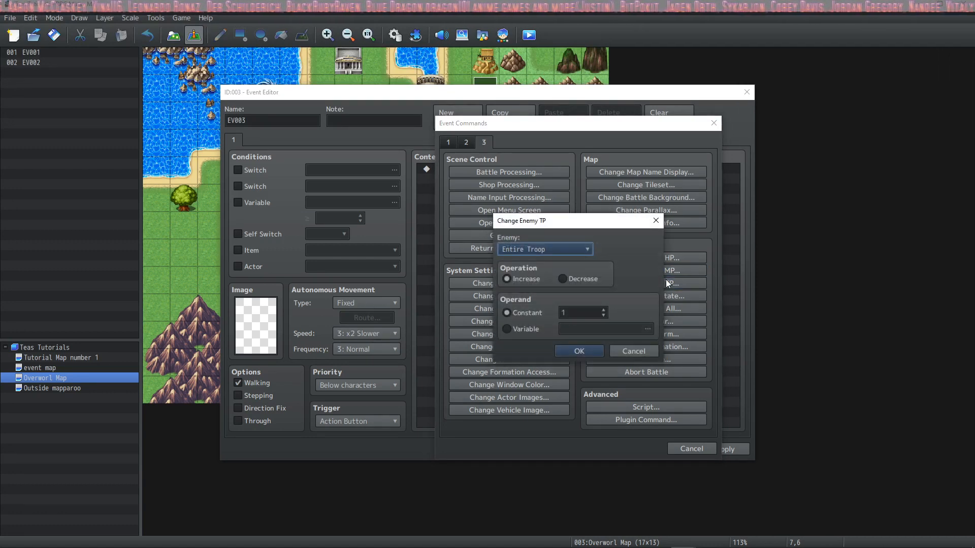
# - Dismiss the Enemy TP, Enemy State and Enemy Appear settings without changes
pyautogui.click(633, 351)
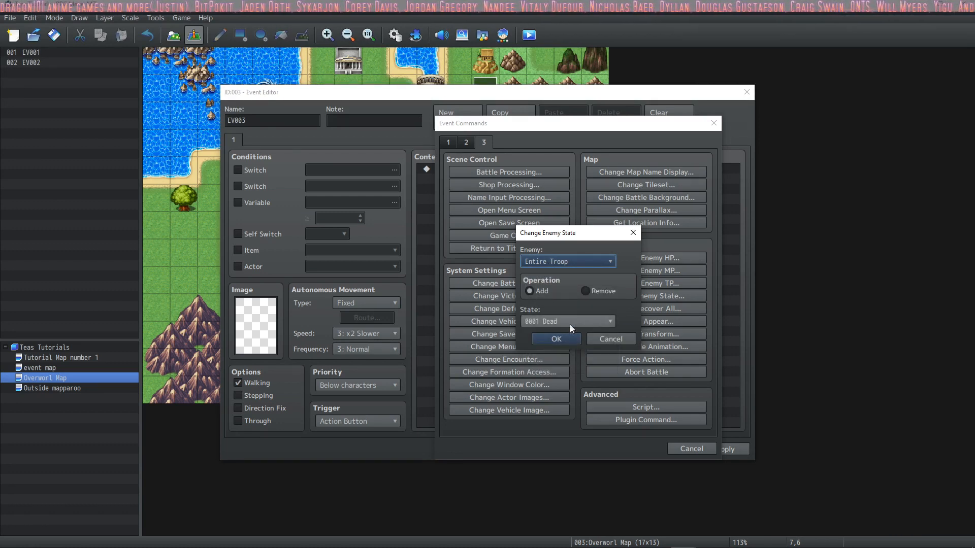
pyautogui.moveTo(612, 339)
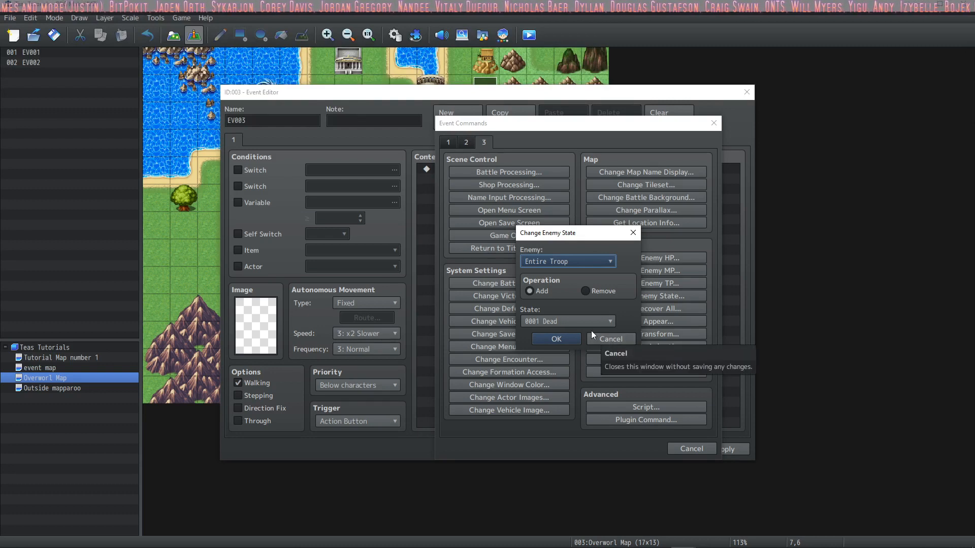
pyautogui.moveTo(583, 321)
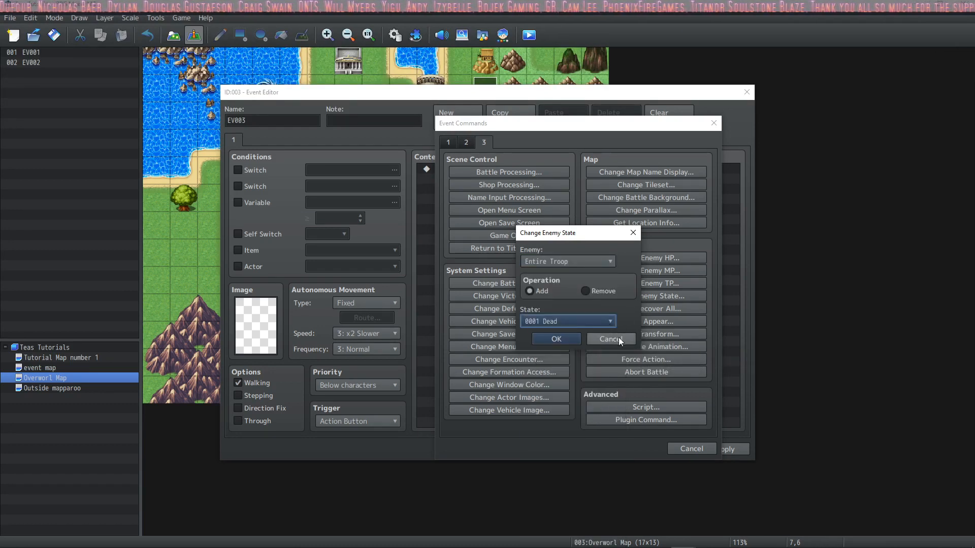
pyautogui.click(609, 338)
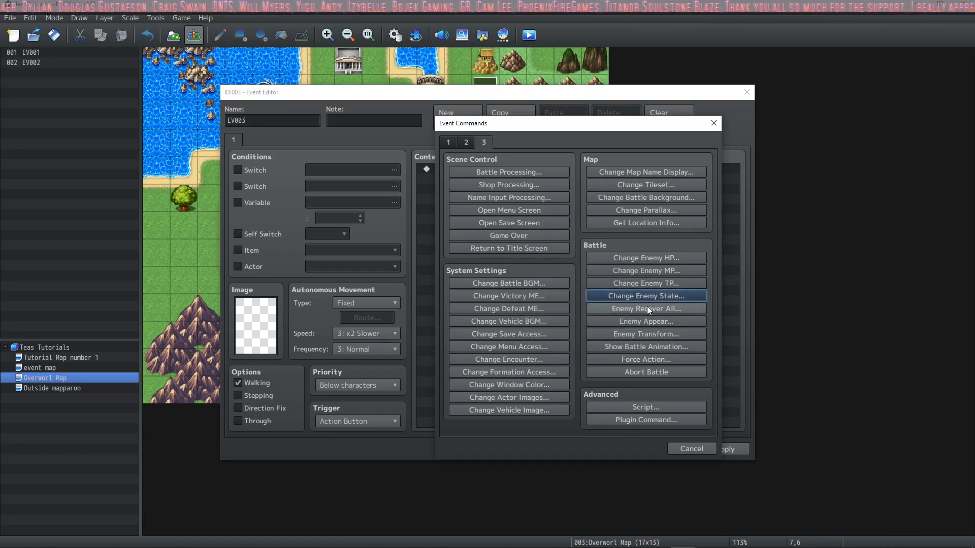
pyautogui.click(646, 309)
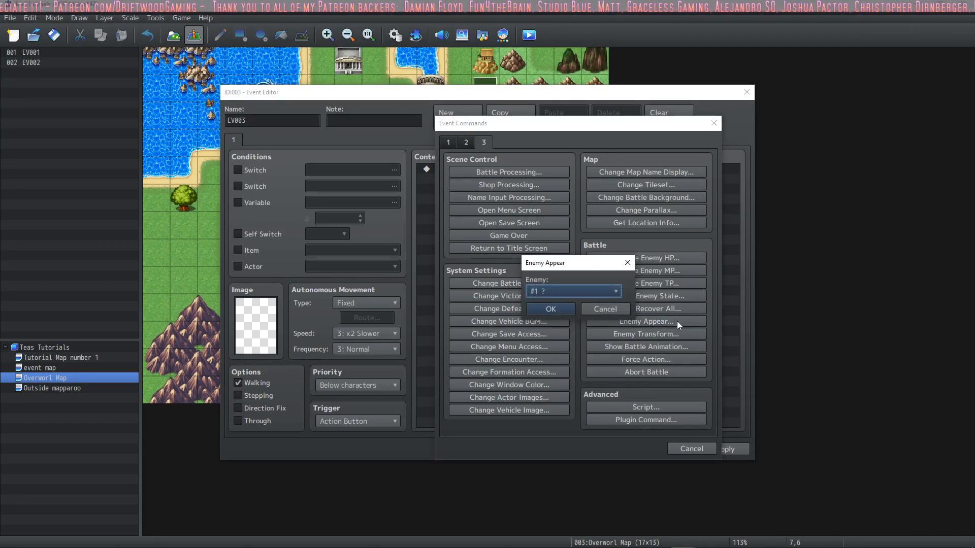
pyautogui.click(645, 334)
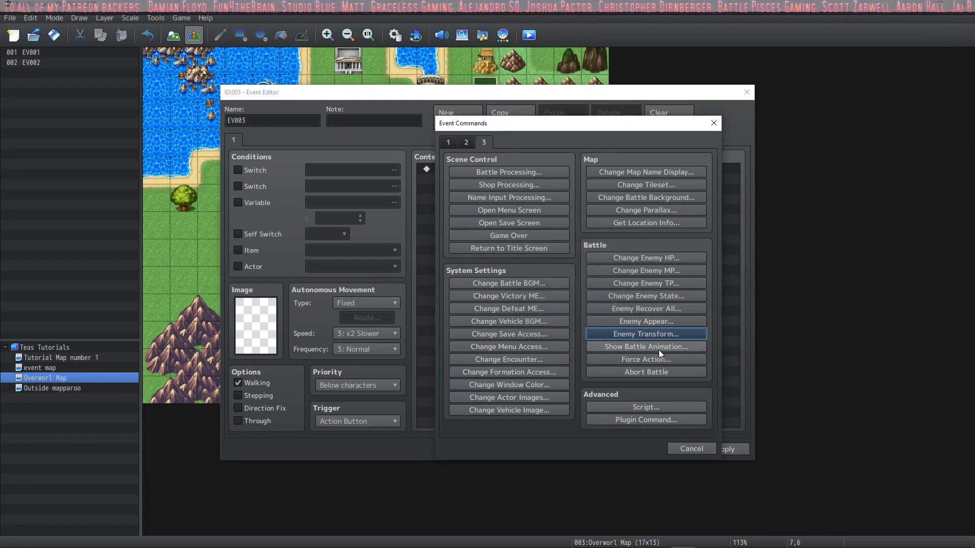
# - Check Show Battle Animation's target list, keeping Entire Troop
pyautogui.click(645, 347)
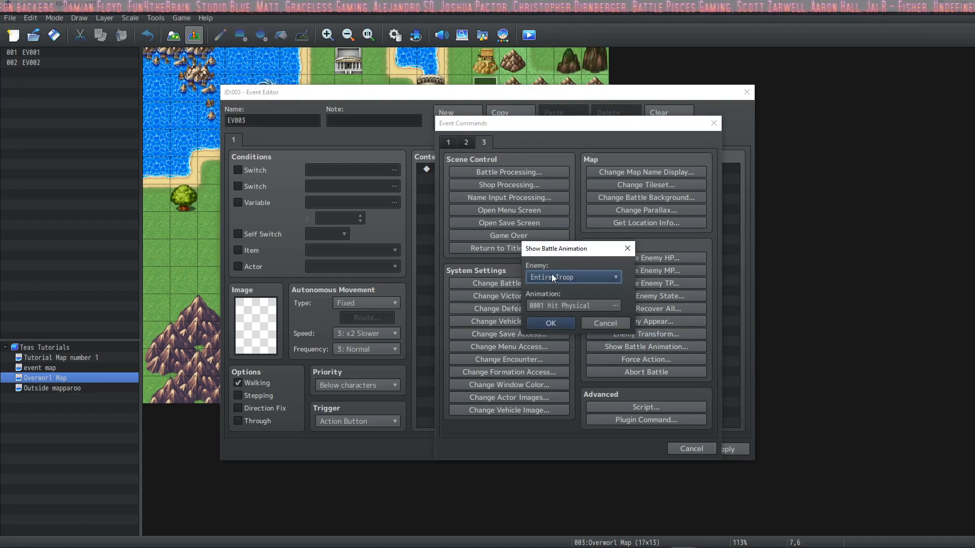
pyautogui.click(572, 277)
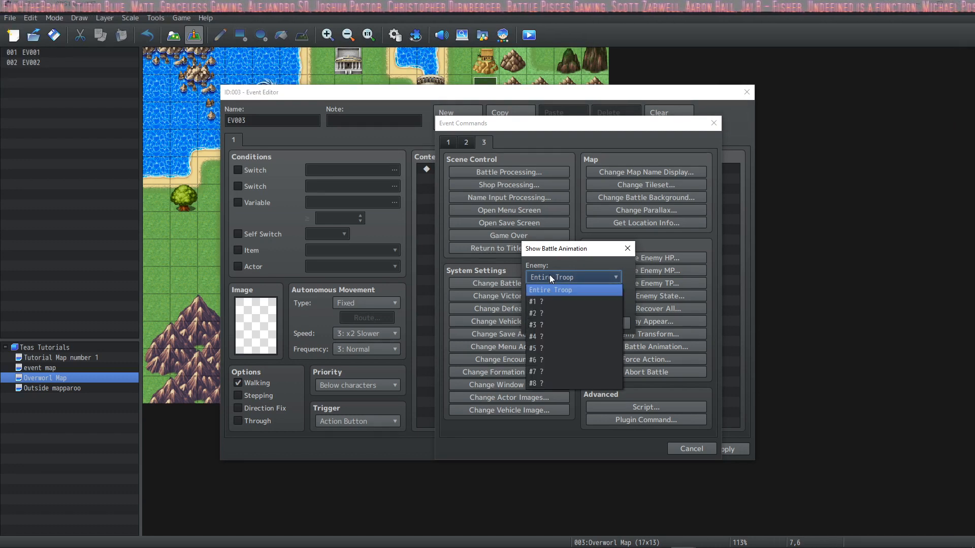
pyautogui.click(550, 290)
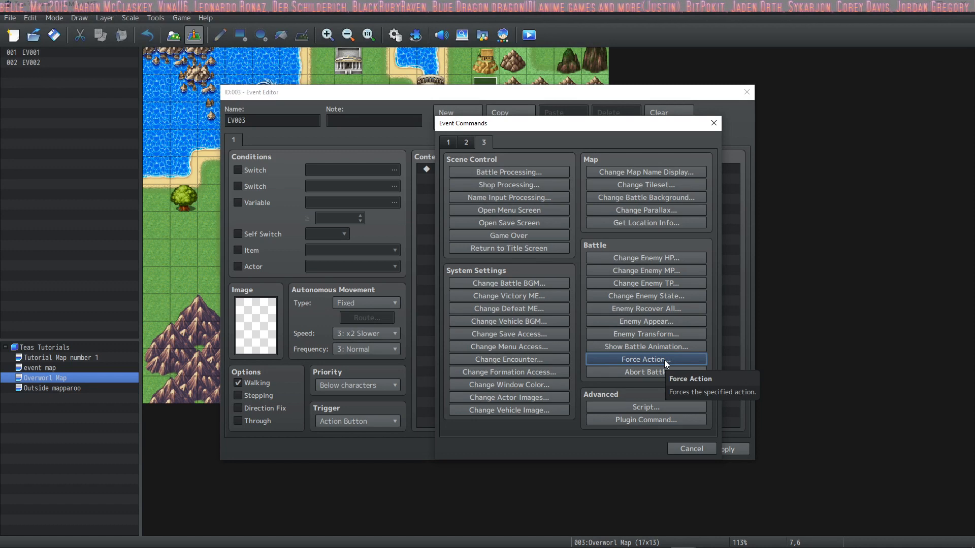
pyautogui.click(645, 359)
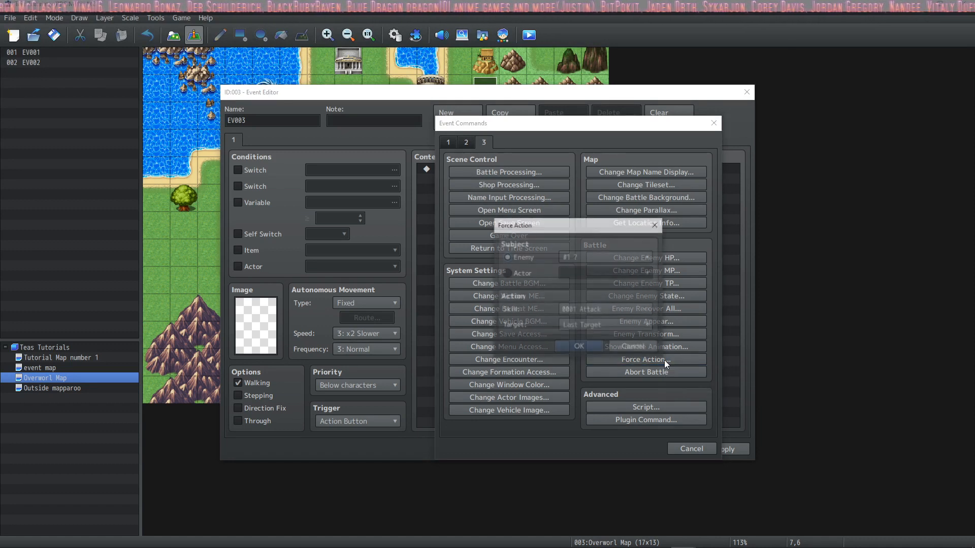
pyautogui.click(645, 360)
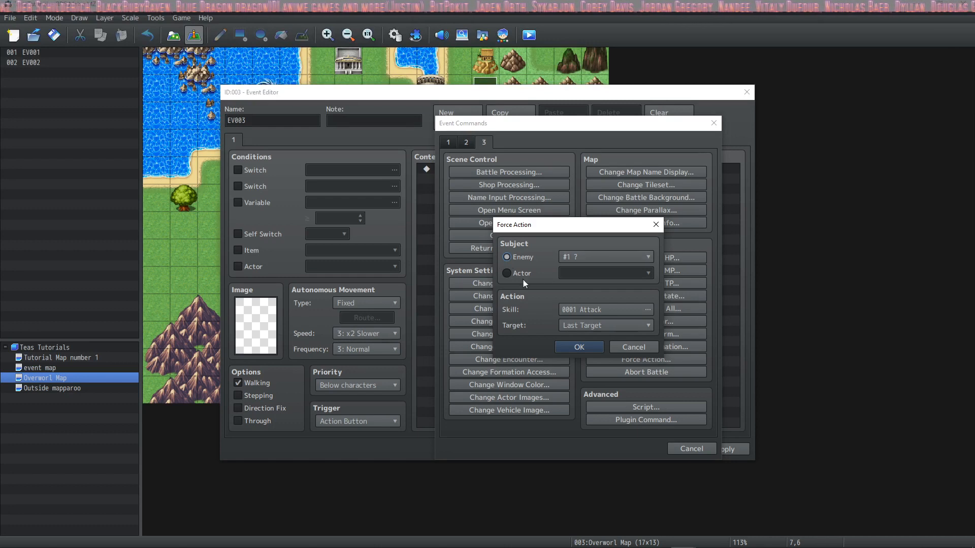
pyautogui.moveTo(596, 323)
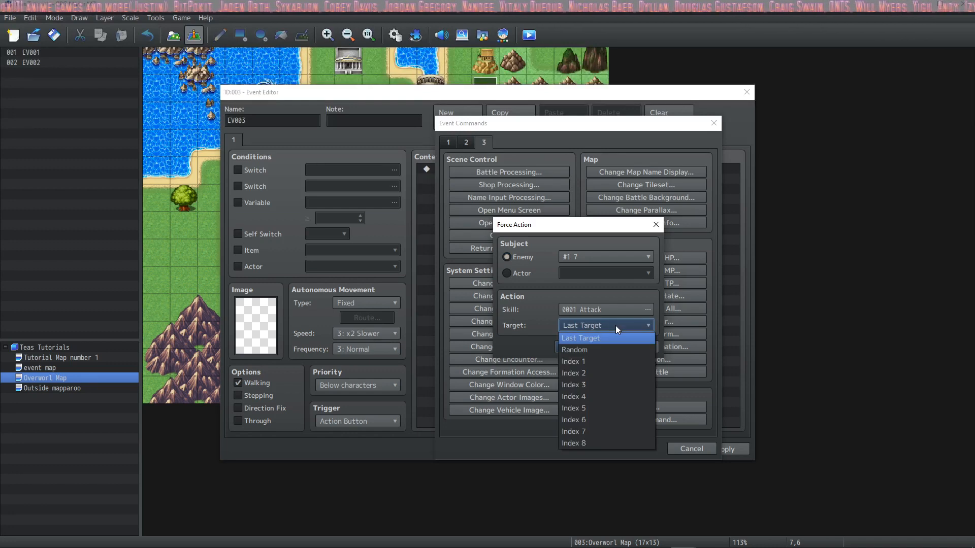
pyautogui.moveTo(613, 338)
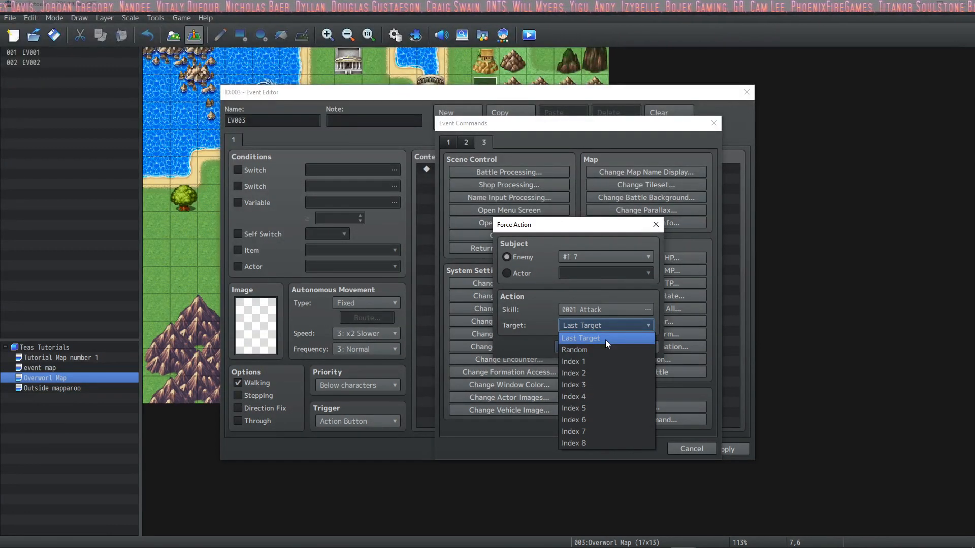
pyautogui.moveTo(589, 361)
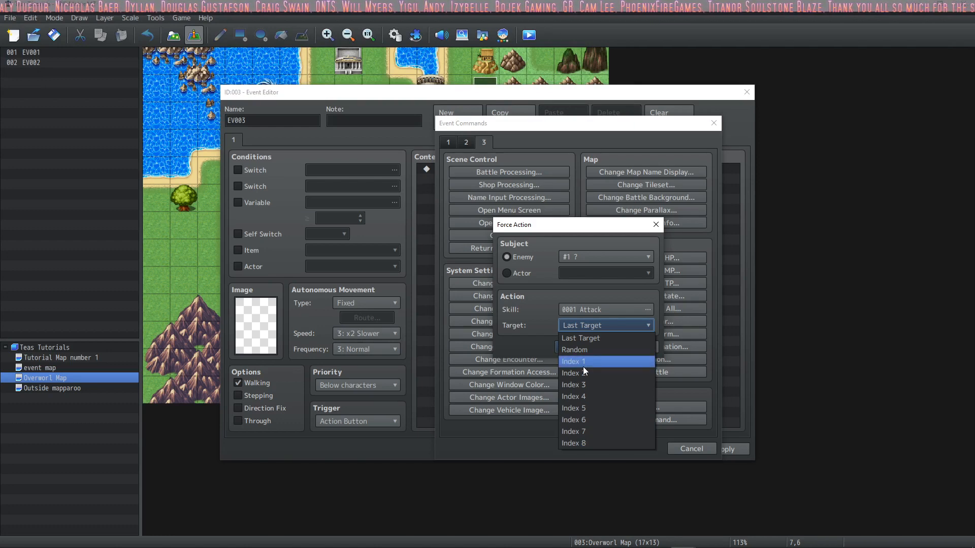
pyautogui.moveTo(528, 339)
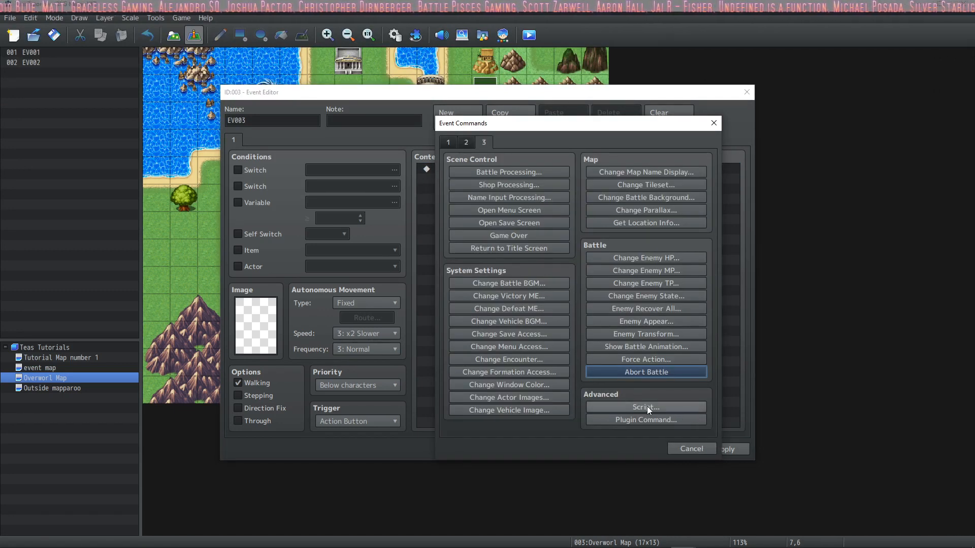
pyautogui.moveTo(645, 407)
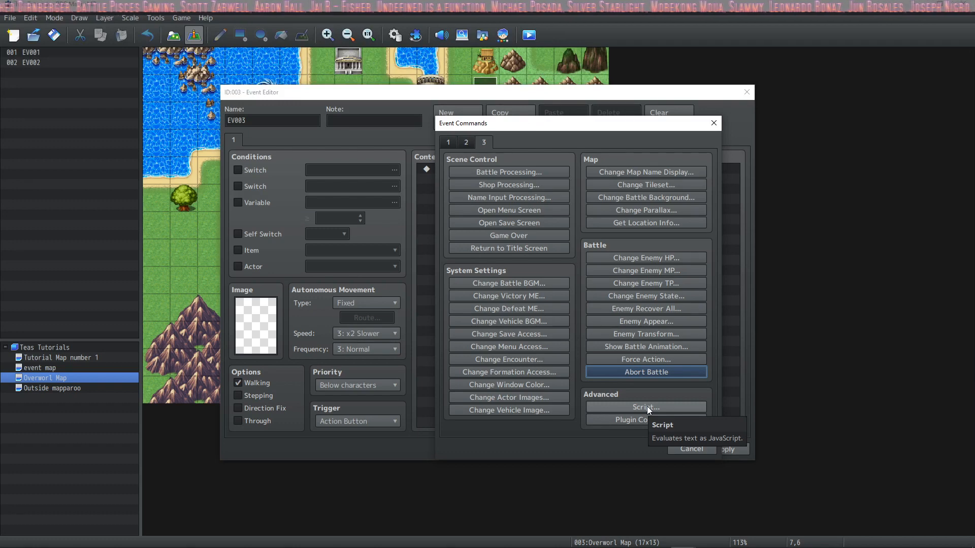
# - Add a Script command with $gameParty.gainGold(99999); to EV003
pyautogui.click(645, 408)
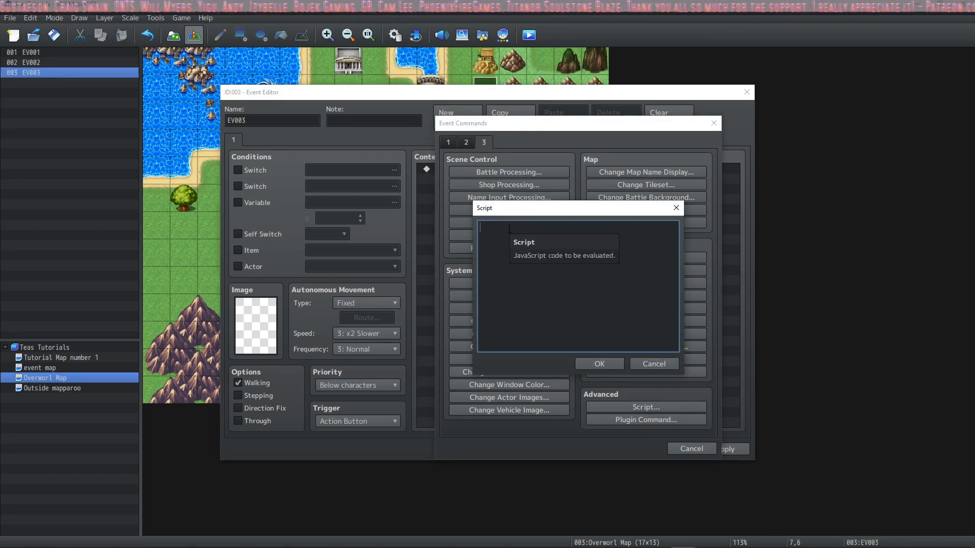
pyautogui.write('$gameP')
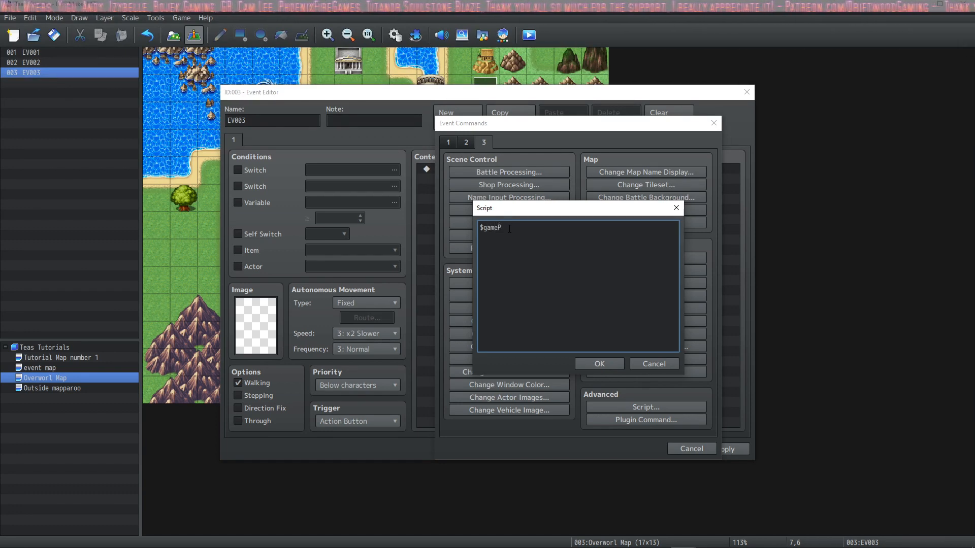
pyautogui.write('arty.')
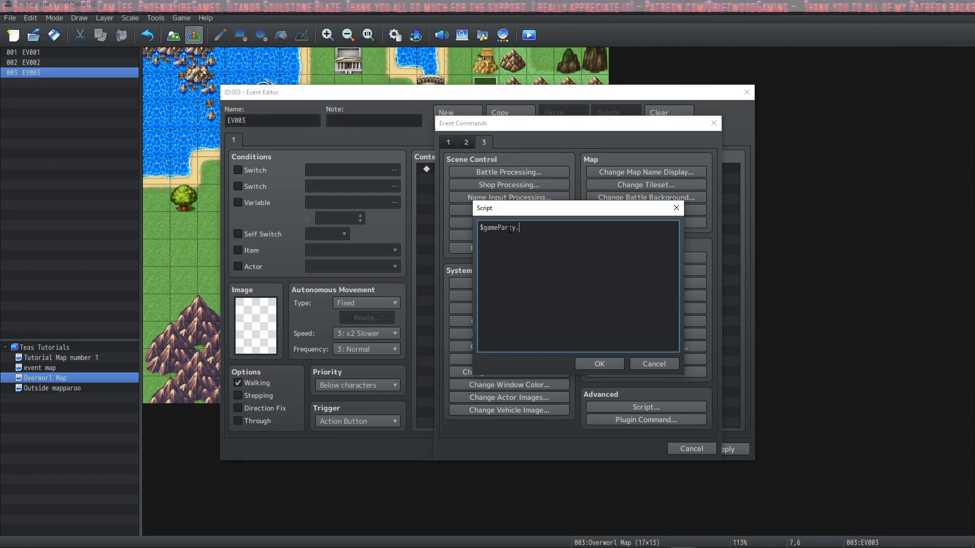
pyautogui.write('gainGold')
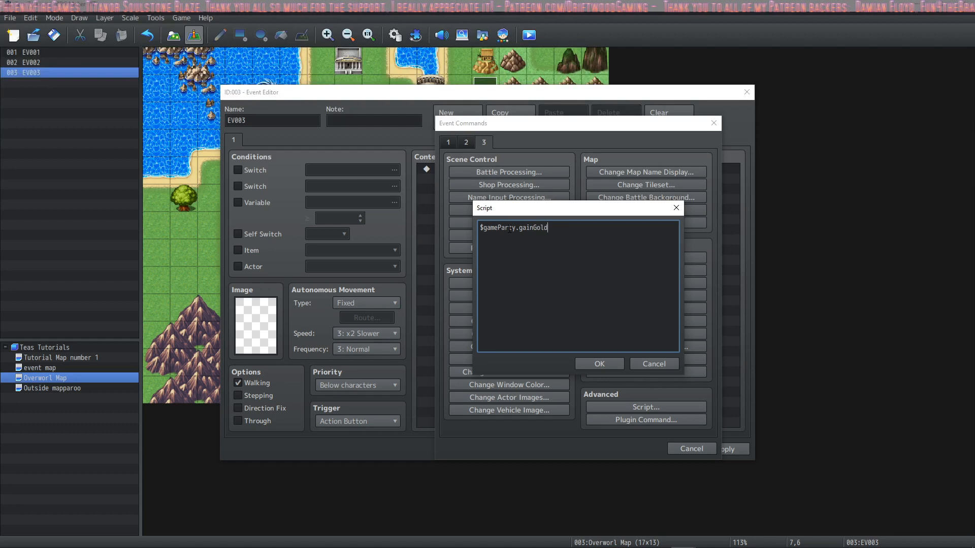
pyautogui.write('(99999')
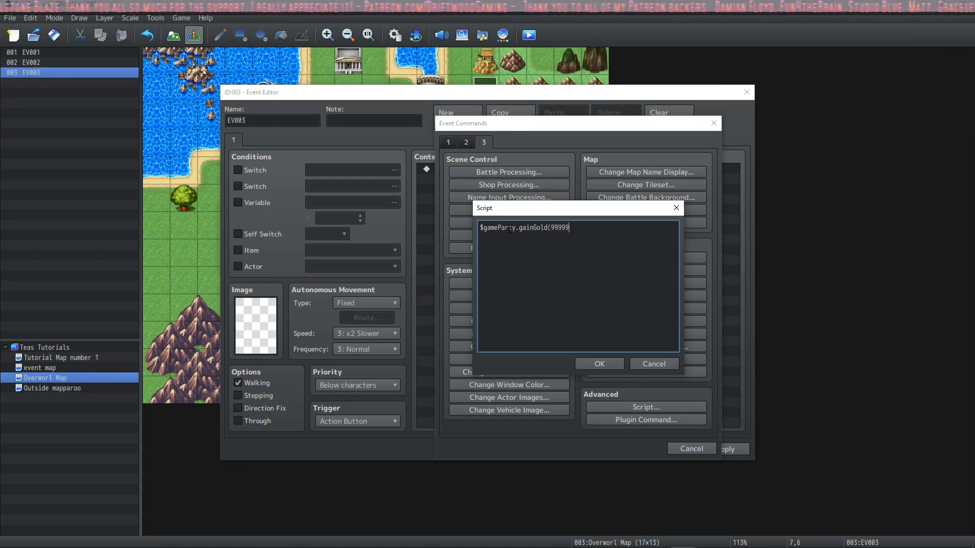
pyautogui.write(');')
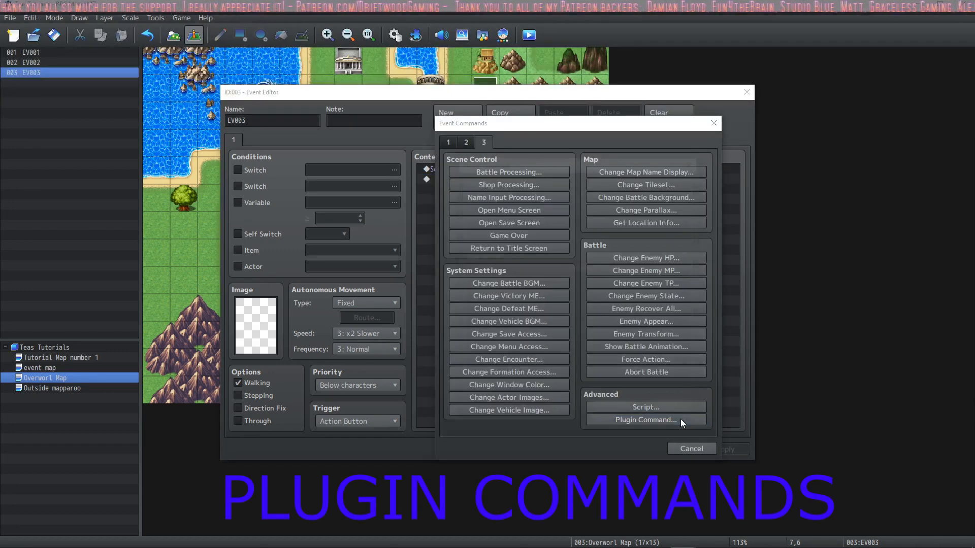
# - Start a Plugin Command and select the ScreenZoom plugin
pyautogui.click(645, 420)
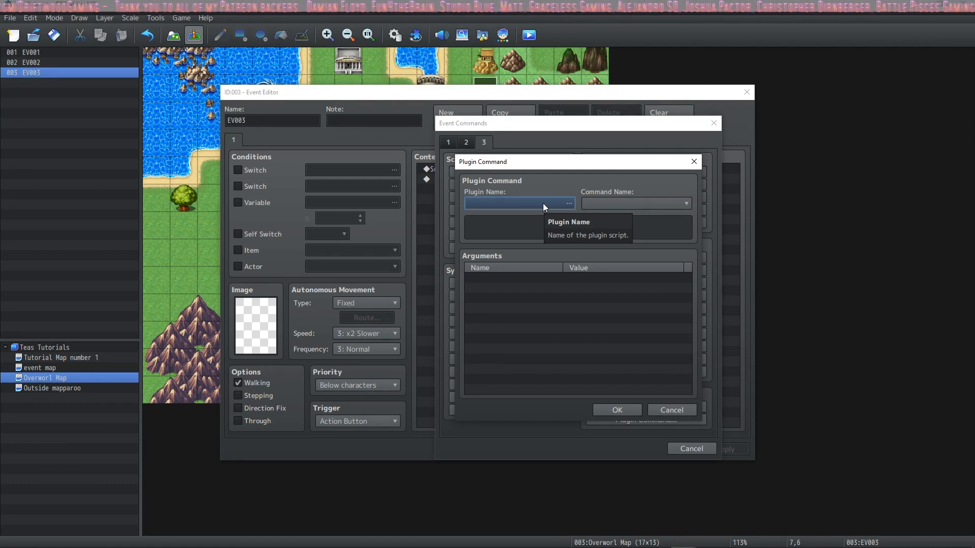
pyautogui.click(567, 203)
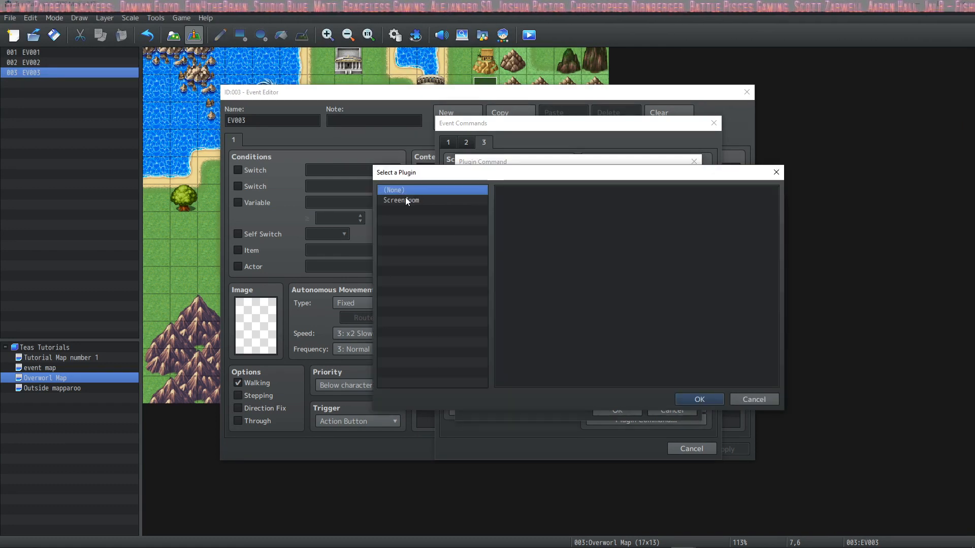
pyautogui.click(699, 399)
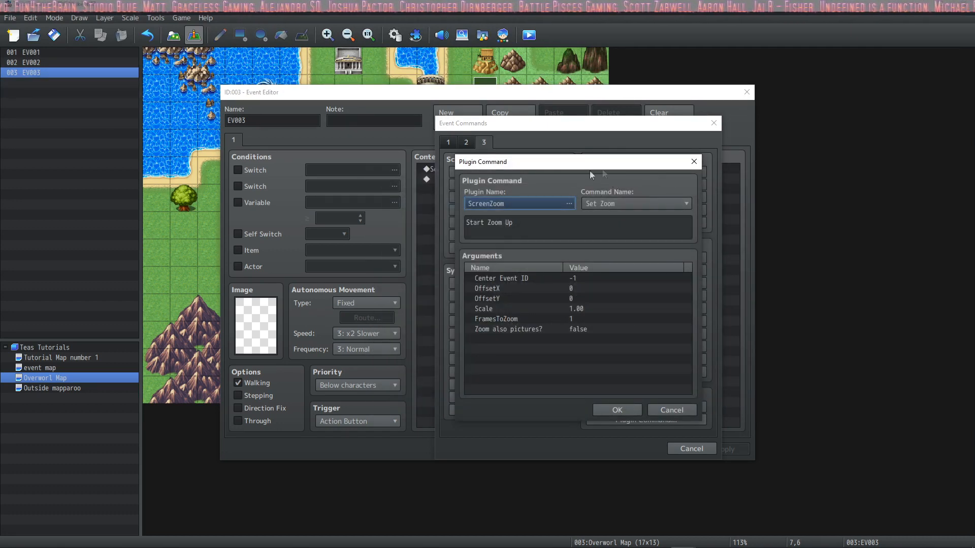
pyautogui.moveTo(643, 201)
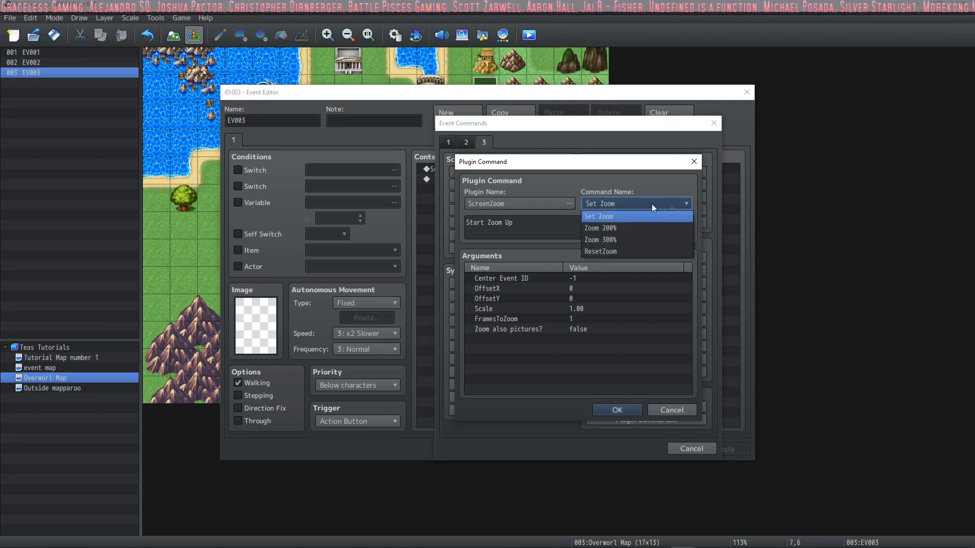
pyautogui.moveTo(619, 241)
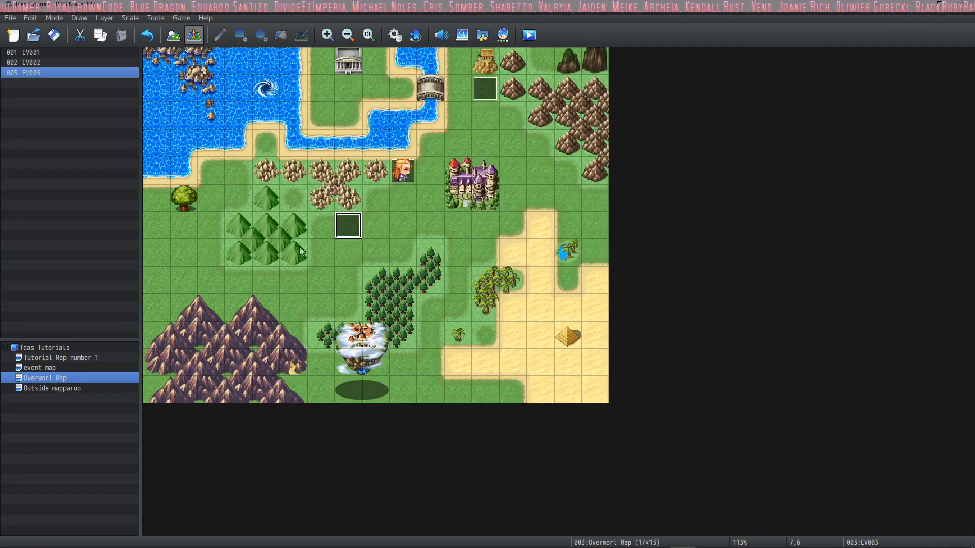
pyautogui.moveTo(397, 229)
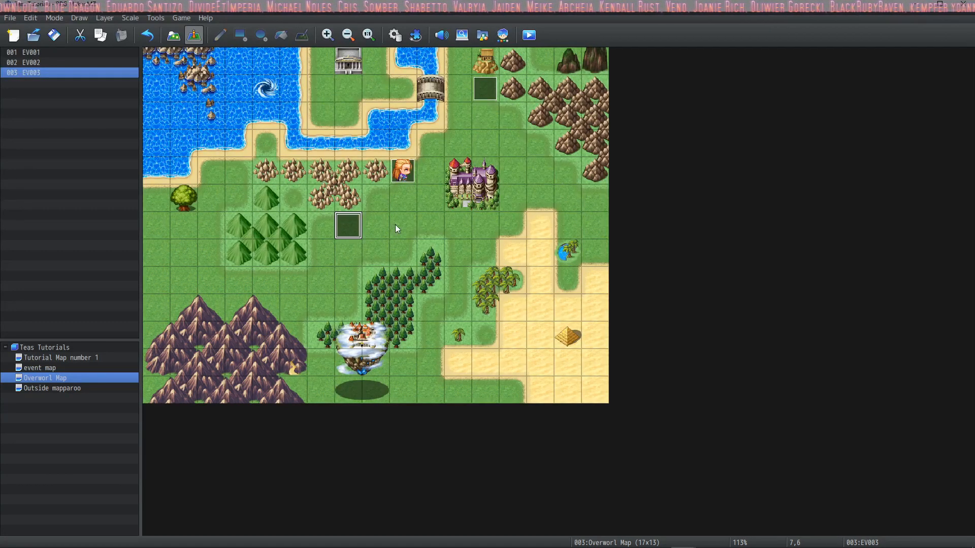
# - Give EV003 the blue-haired Actor2 character sprite, save it, and start a playtest
pyautogui.rightClick(403, 224)
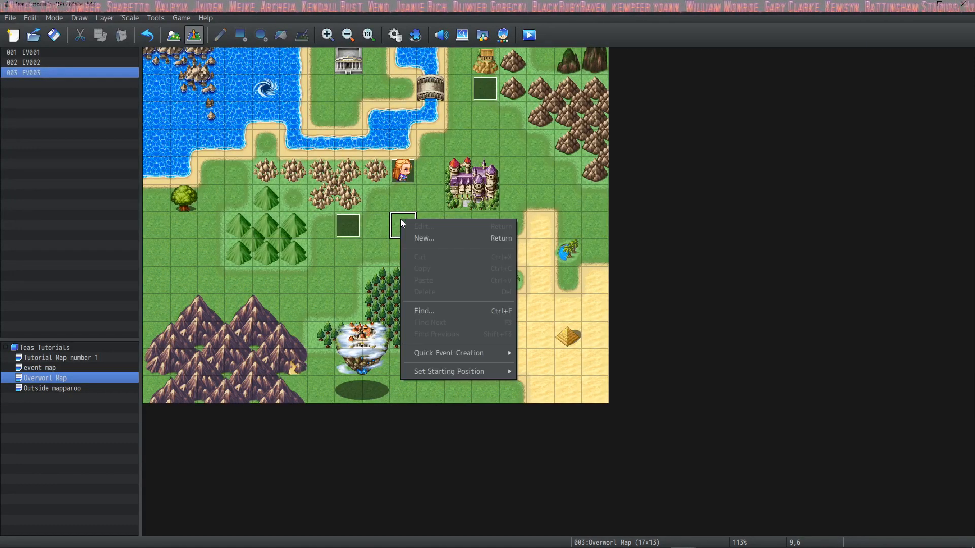
pyautogui.moveTo(449, 371)
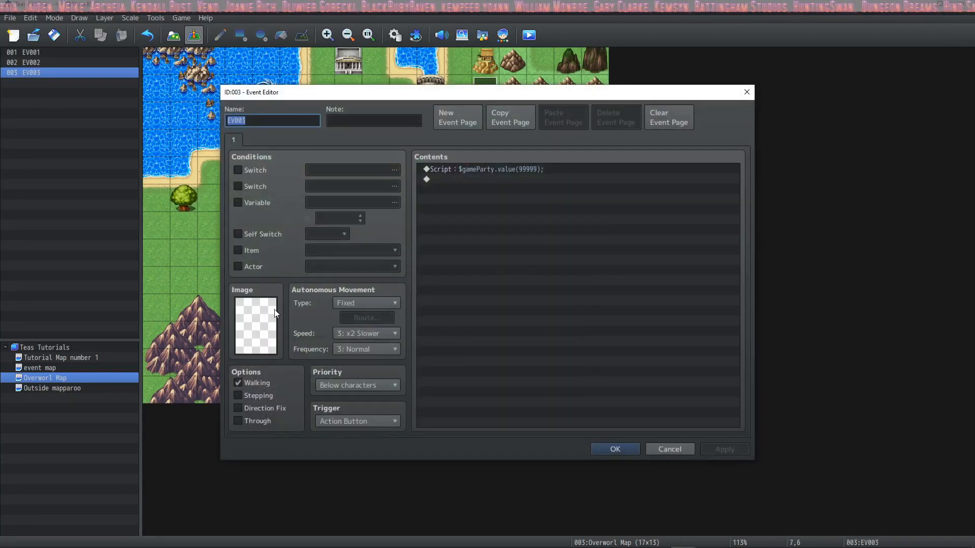
pyautogui.click(255, 326)
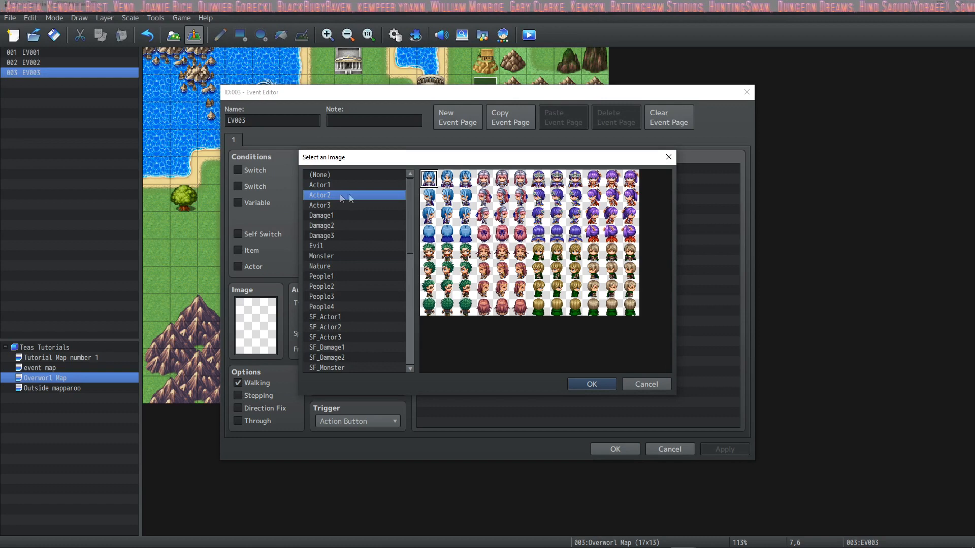
pyautogui.click(590, 384)
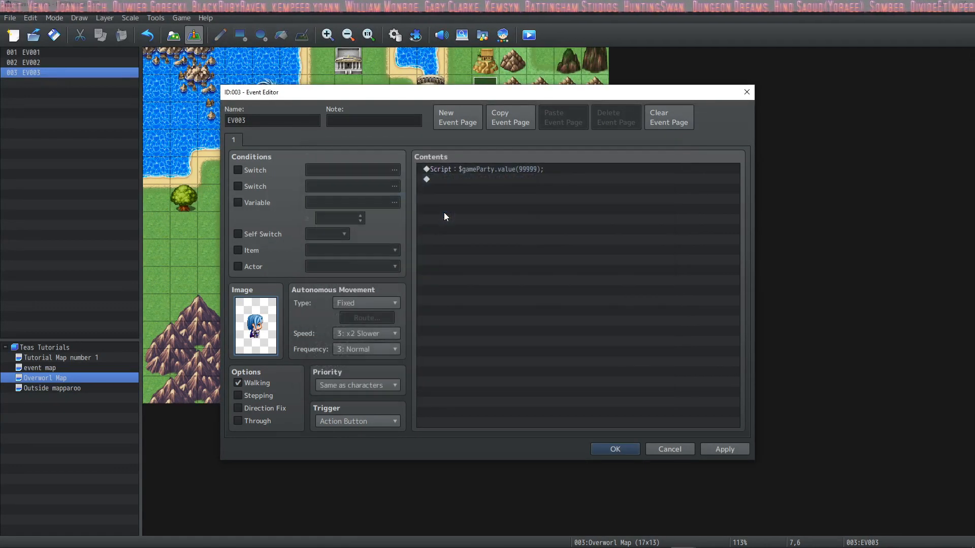
pyautogui.click(614, 449)
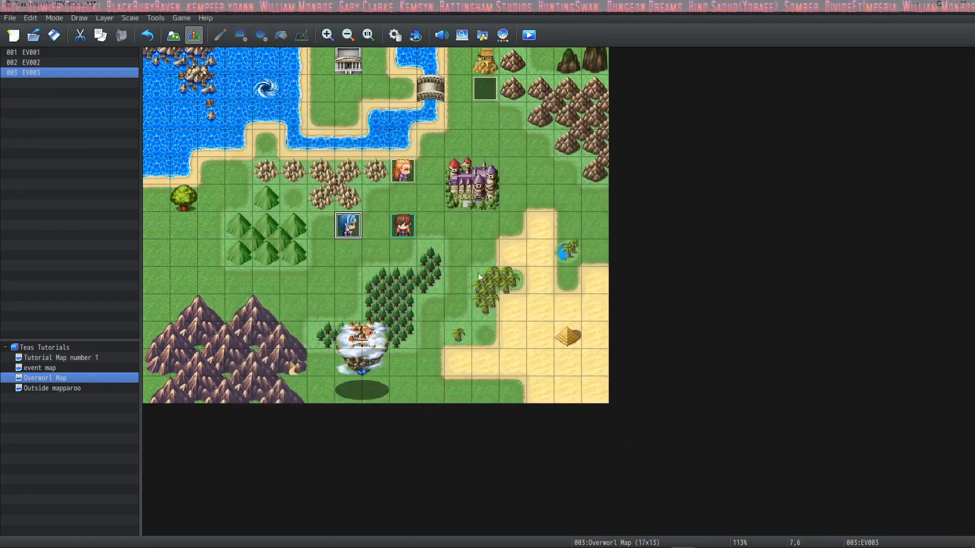
pyautogui.click(528, 35)
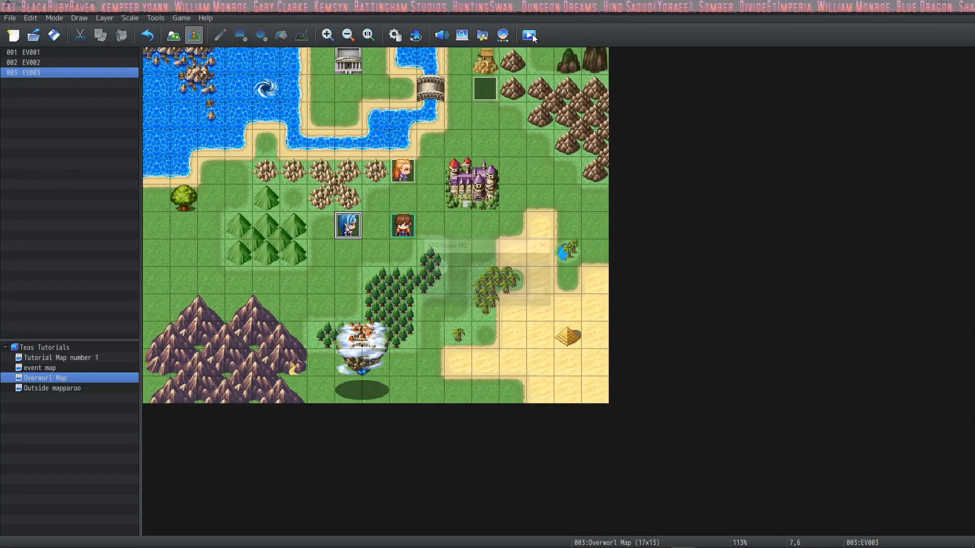
# - Start a New Game in the playtest and check the party's gold reads 299997
pyautogui.click(528, 35)
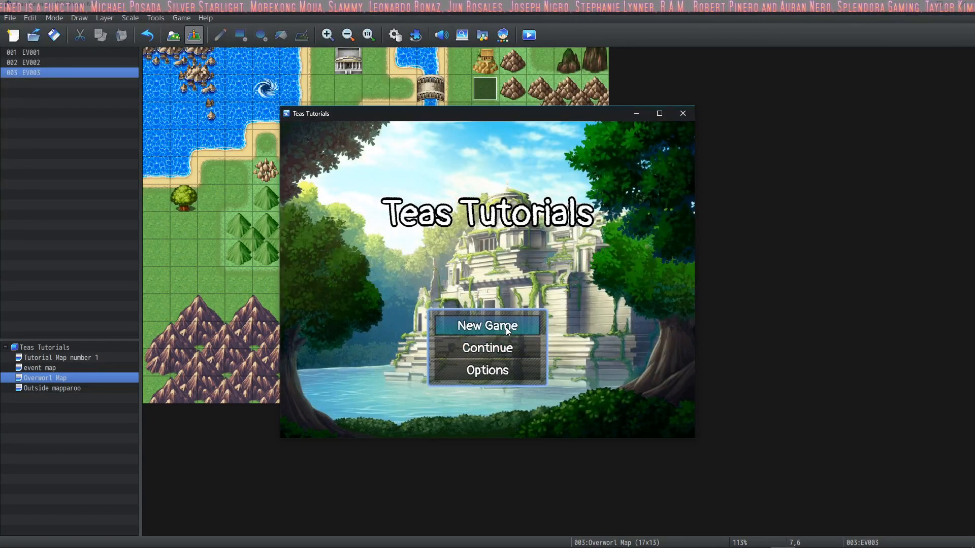
pyautogui.click(487, 325)
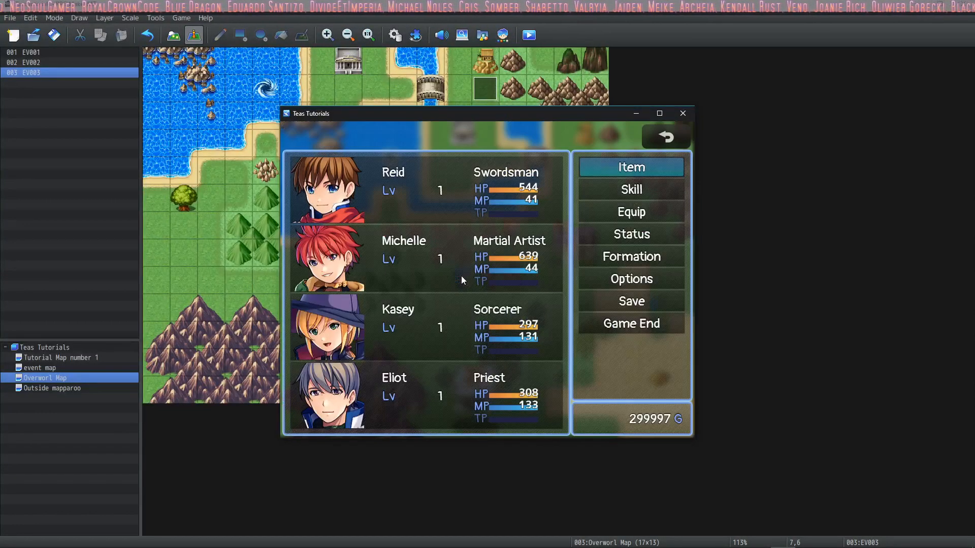
pyautogui.click(665, 137)
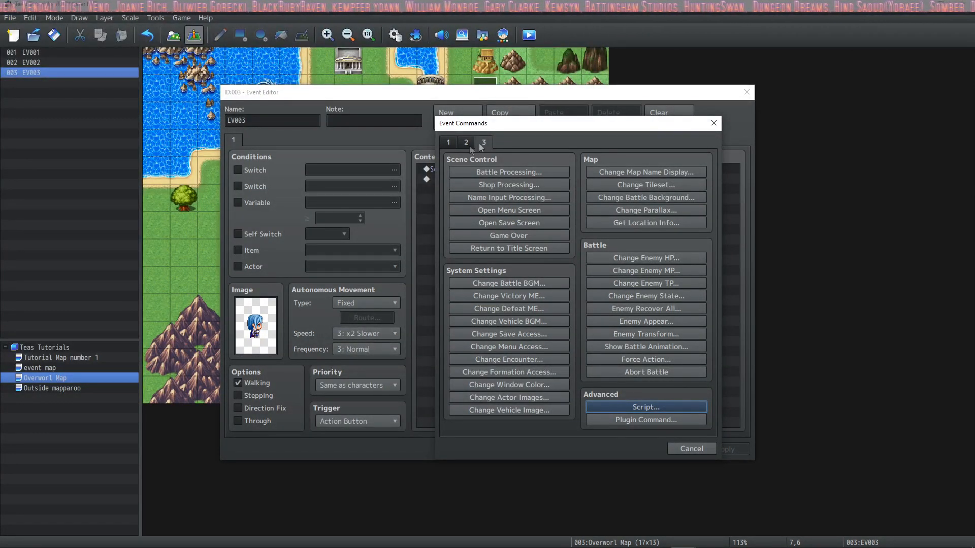
# - Cycle through Event Commands pages 1, 3 and 2, ending back on page 1
pyautogui.click(465, 142)
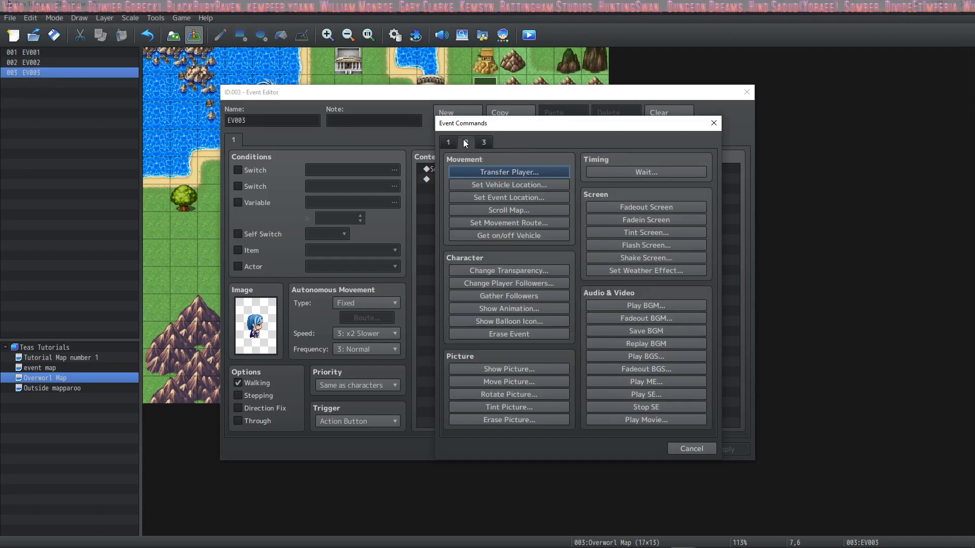
pyautogui.click(466, 142)
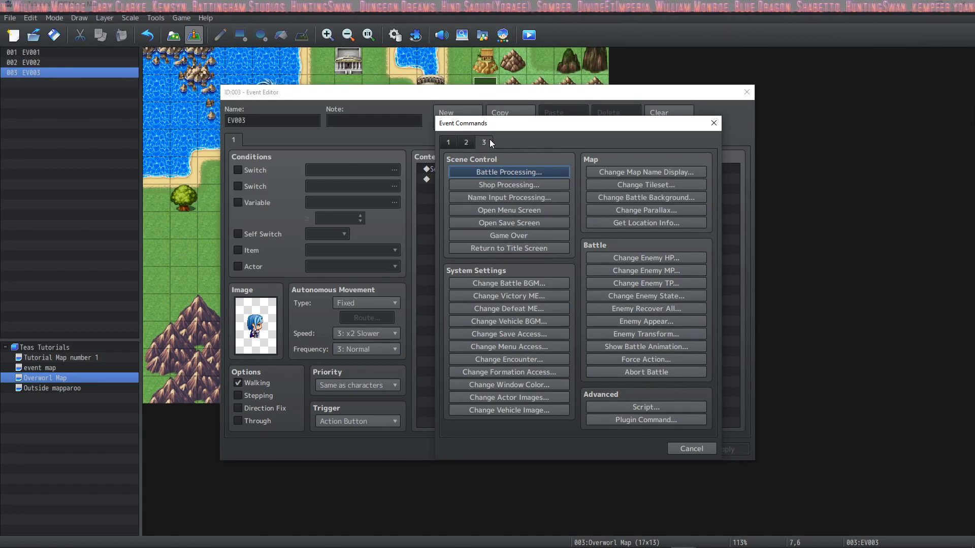
pyautogui.click(466, 142)
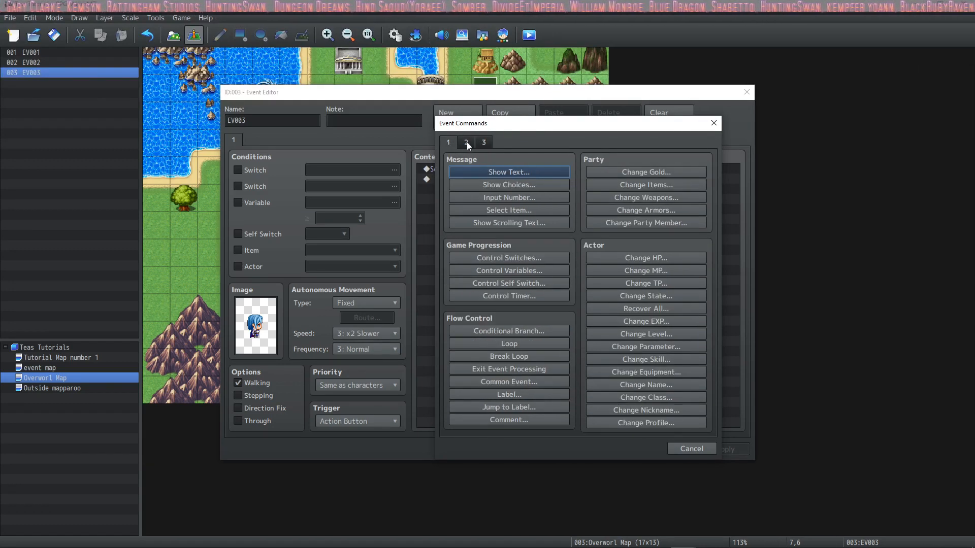
pyautogui.click(483, 142)
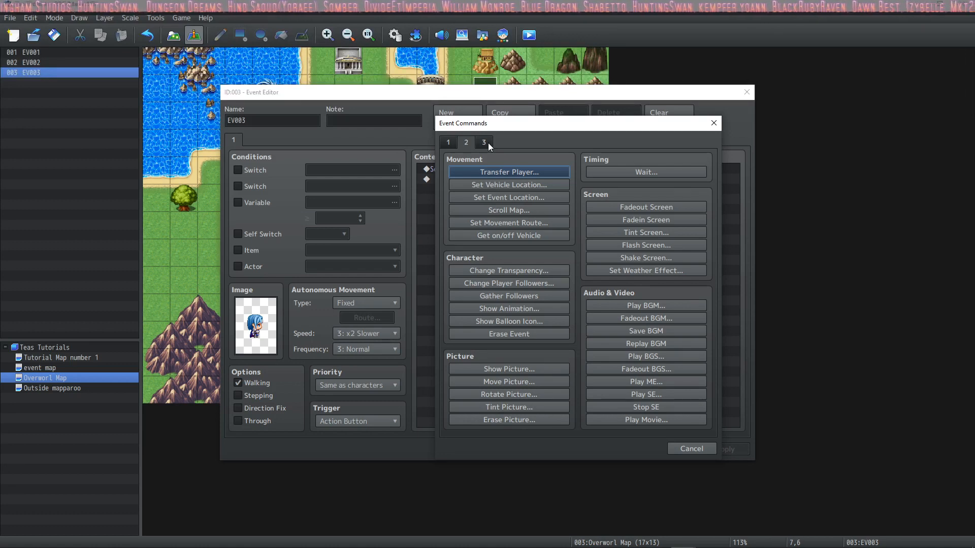